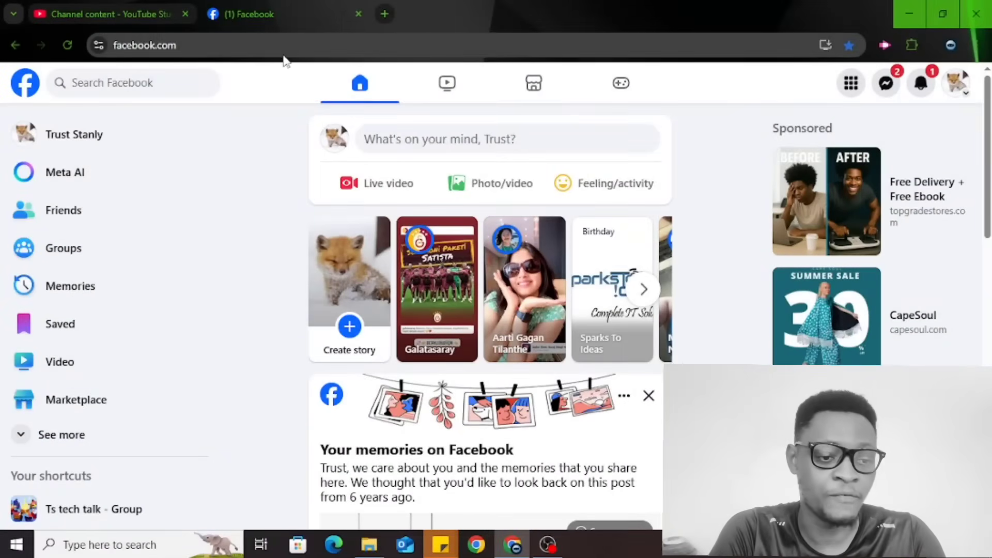
mouse_move(74, 135)
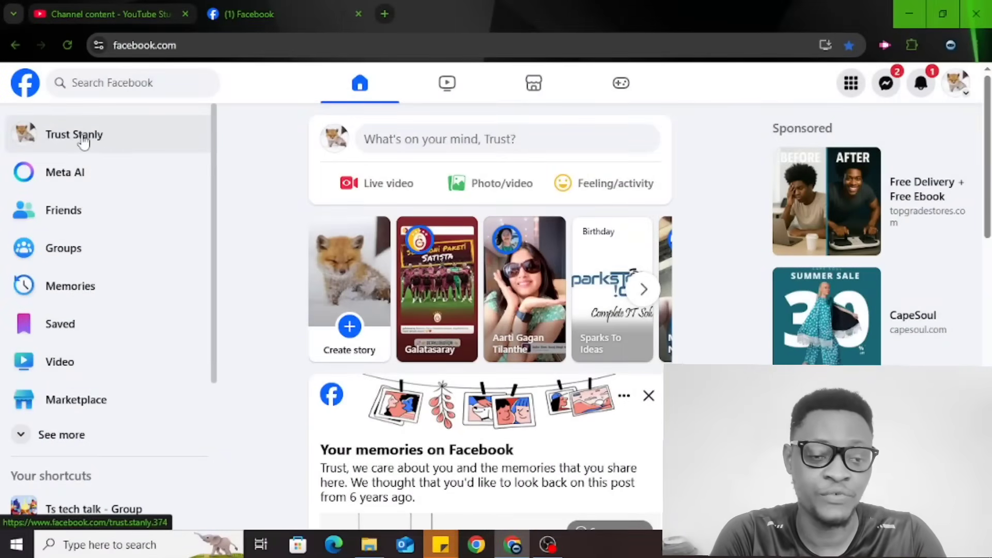
Open your own profile page and show its extra options menu, including Activity log.
click(73, 134)
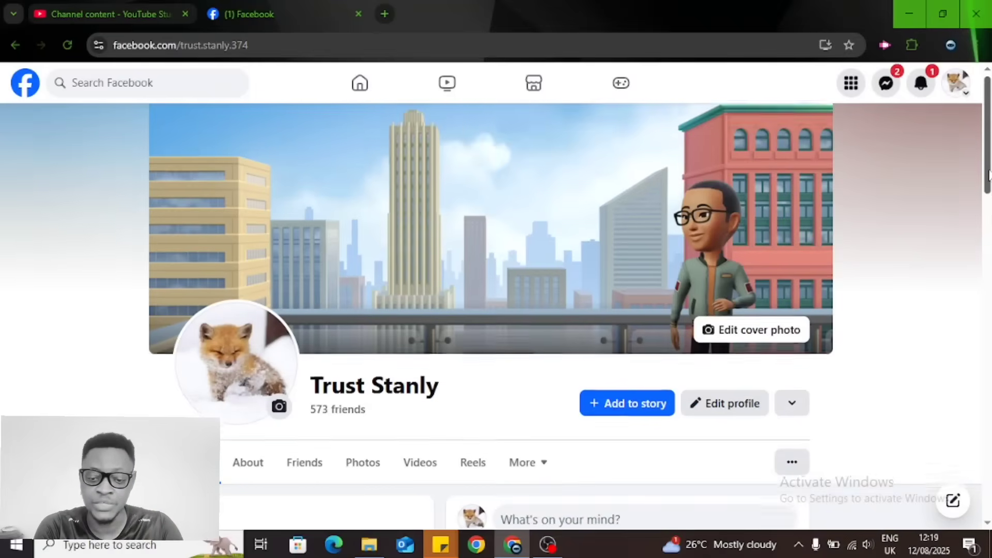
scroll(down, 3)
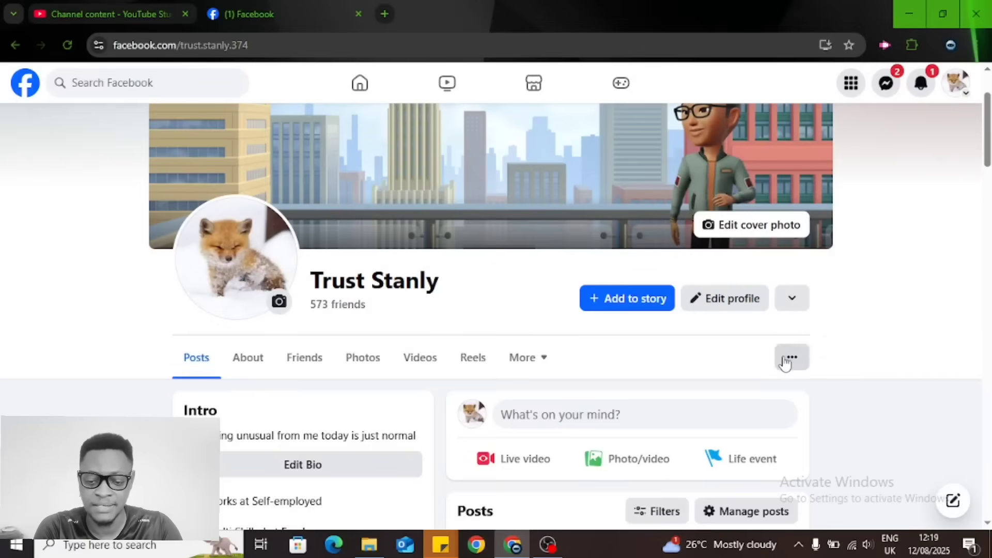
click(791, 358)
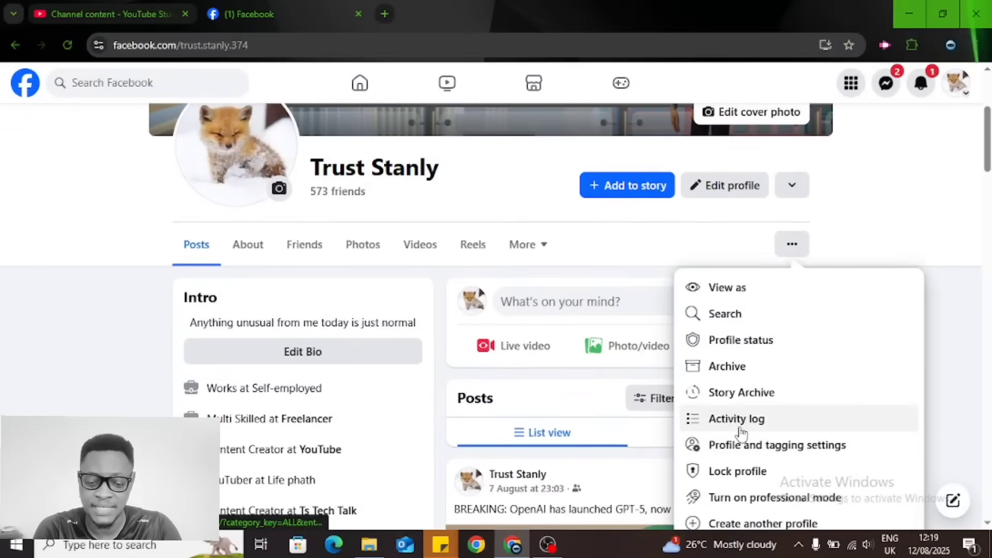
Open the Activity log from the profile menu and scroll through its activity categories.
click(736, 419)
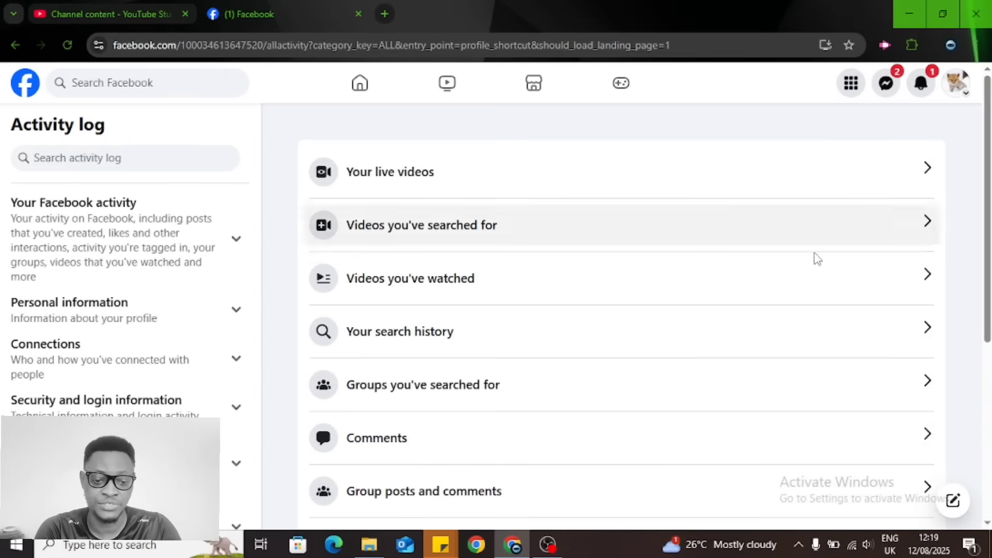
scroll(down, 3)
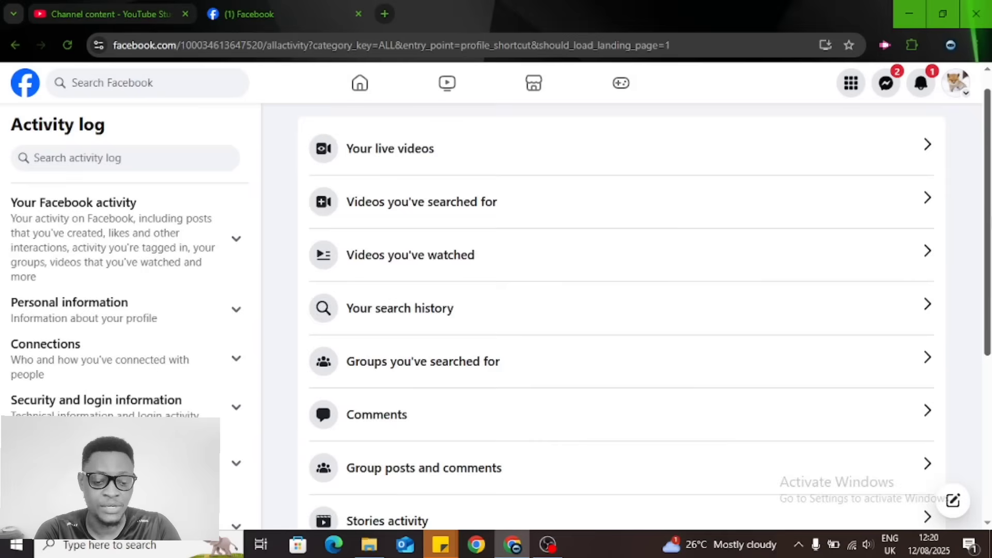
scroll(down, 3)
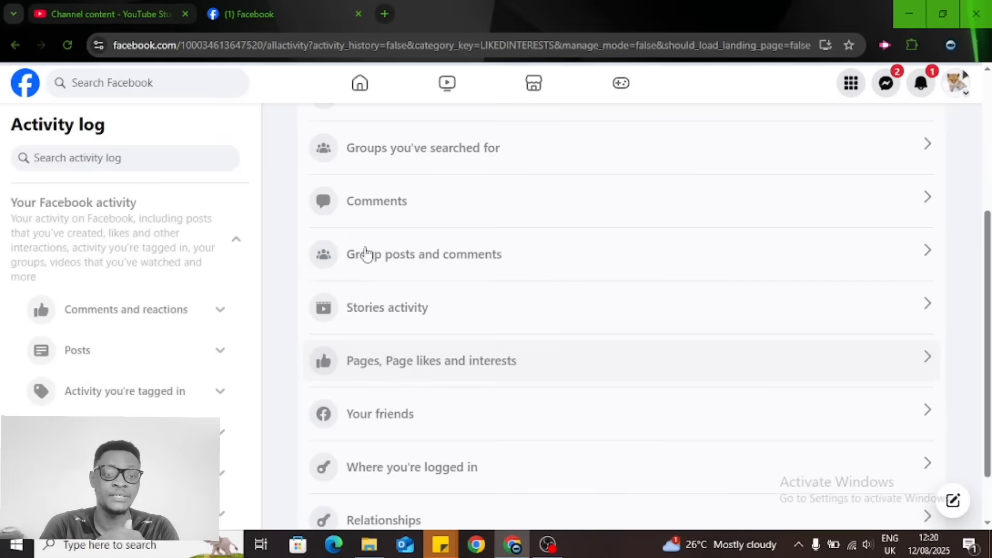
Open the 'Pages, Page likes and interests' history, listing likes from 24 March 2025.
click(431, 361)
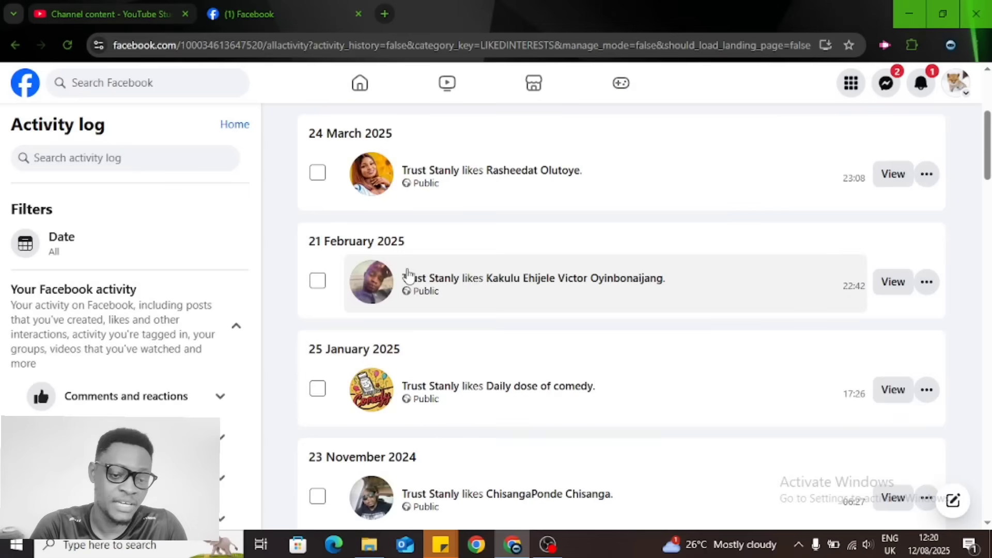
mouse_move(362, 154)
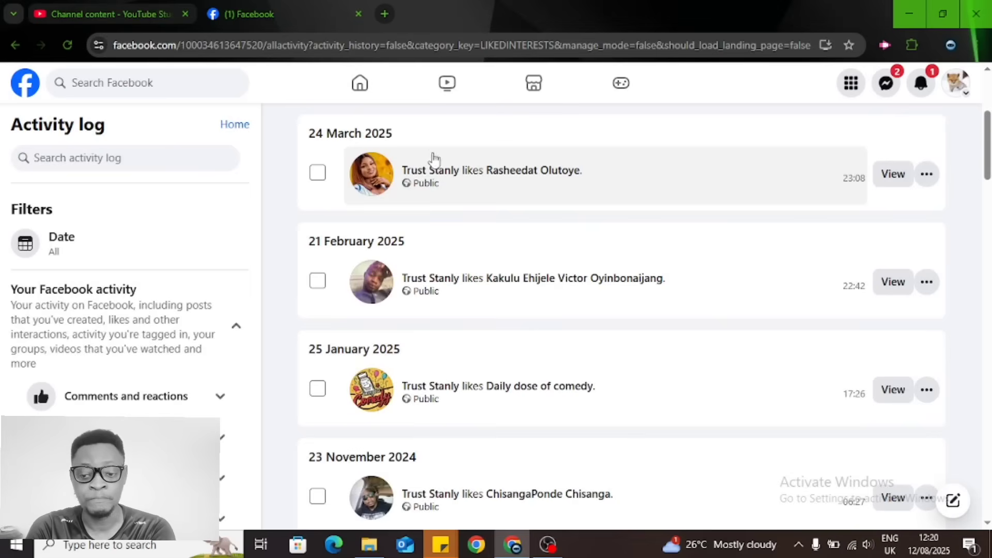
mouse_move(695, 172)
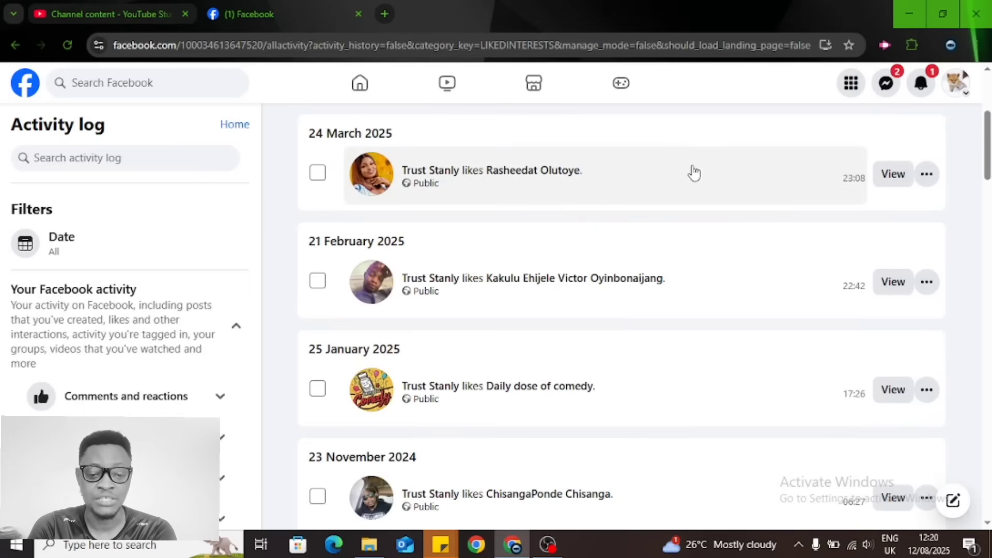
mouse_move(584, 185)
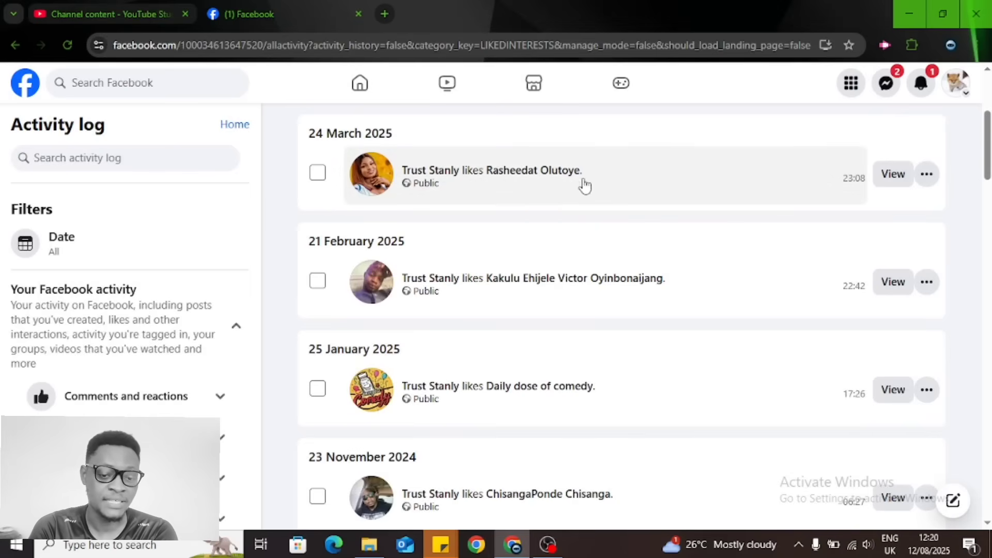
mouse_move(412, 176)
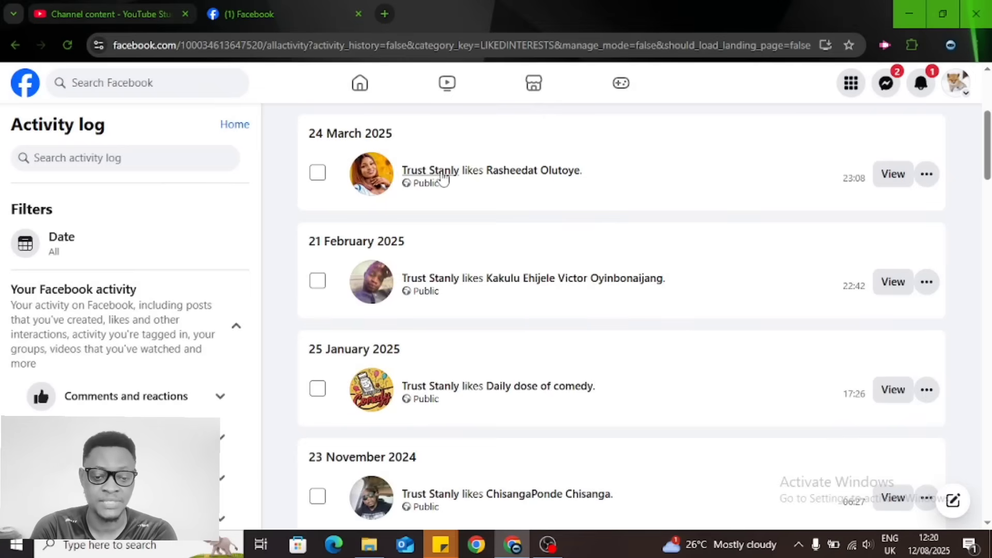
mouse_move(535, 176)
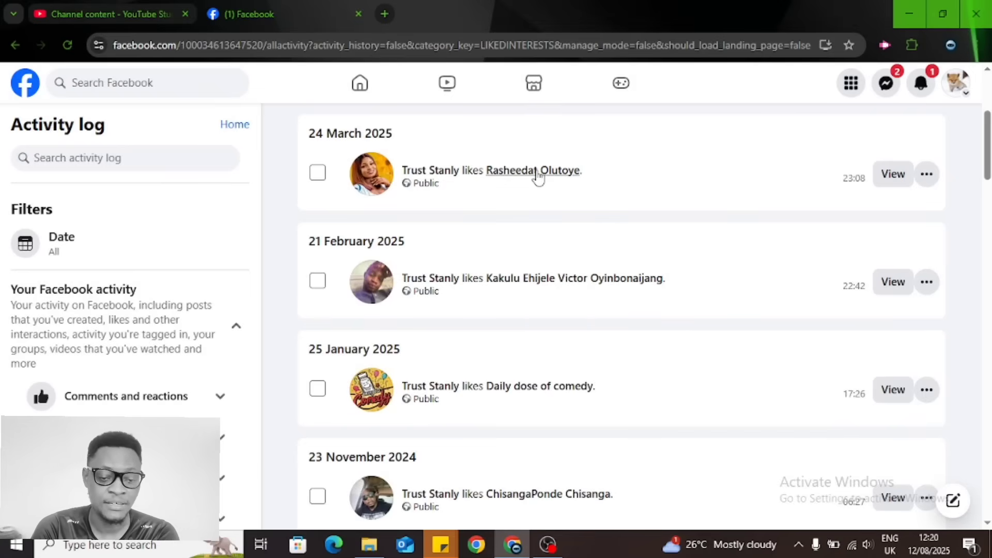
right_click(532, 170)
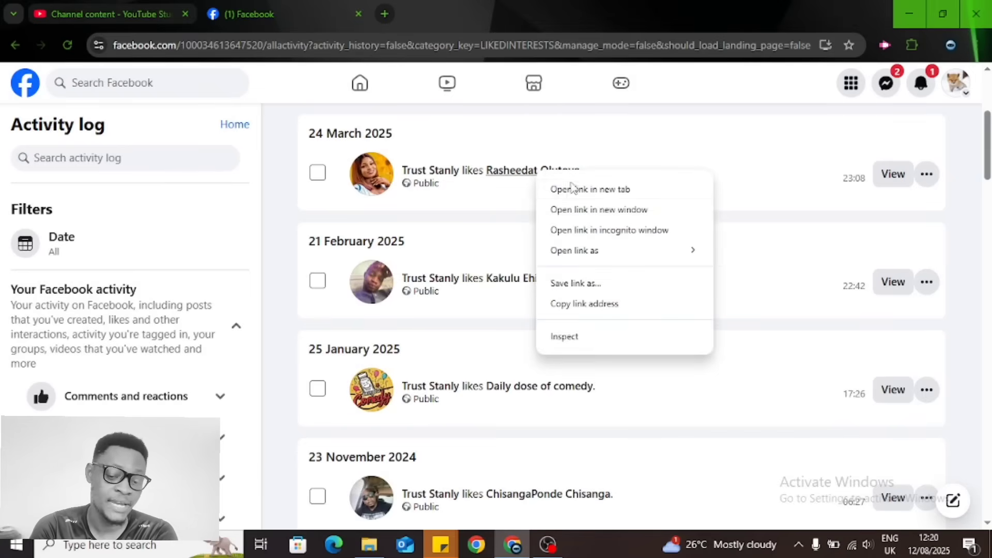
click(589, 189)
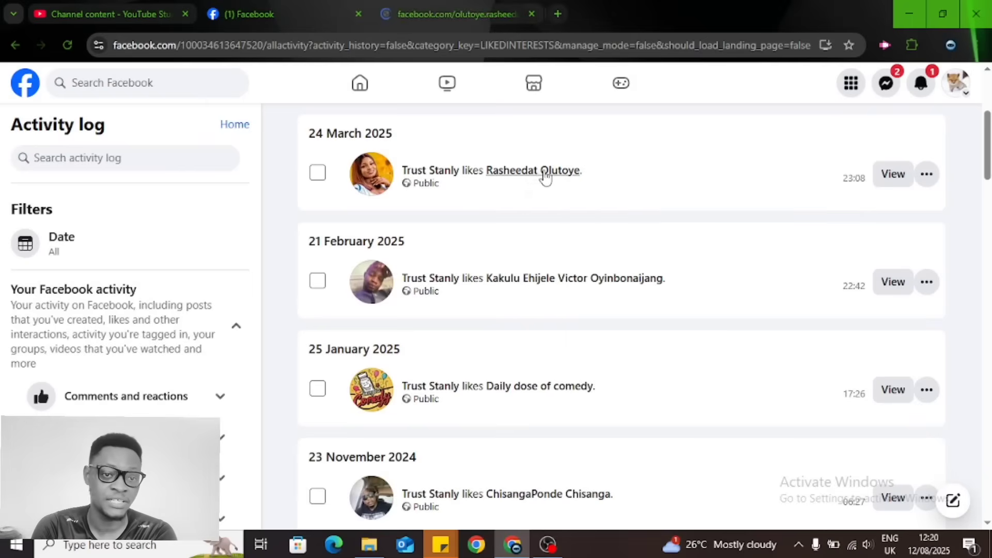
click(533, 171)
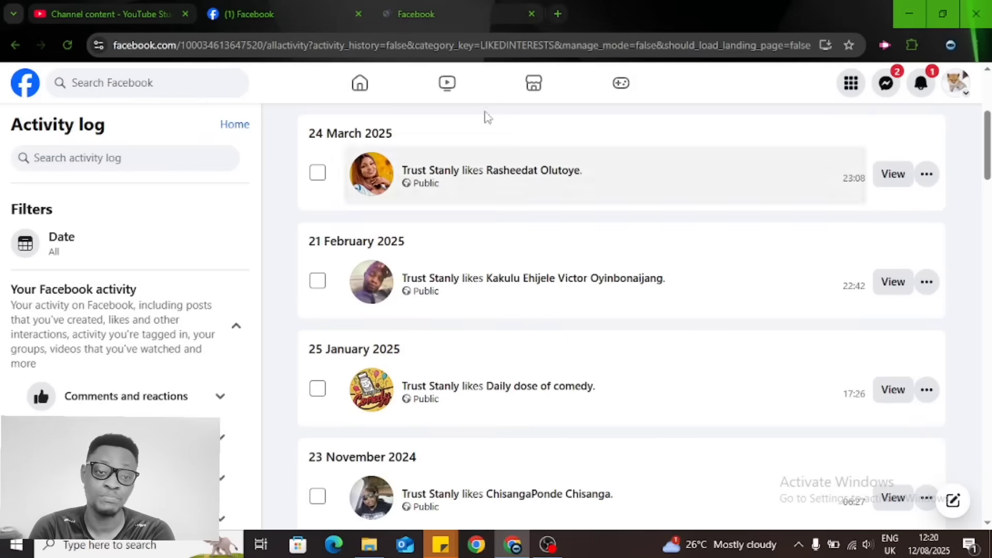
click(491, 169)
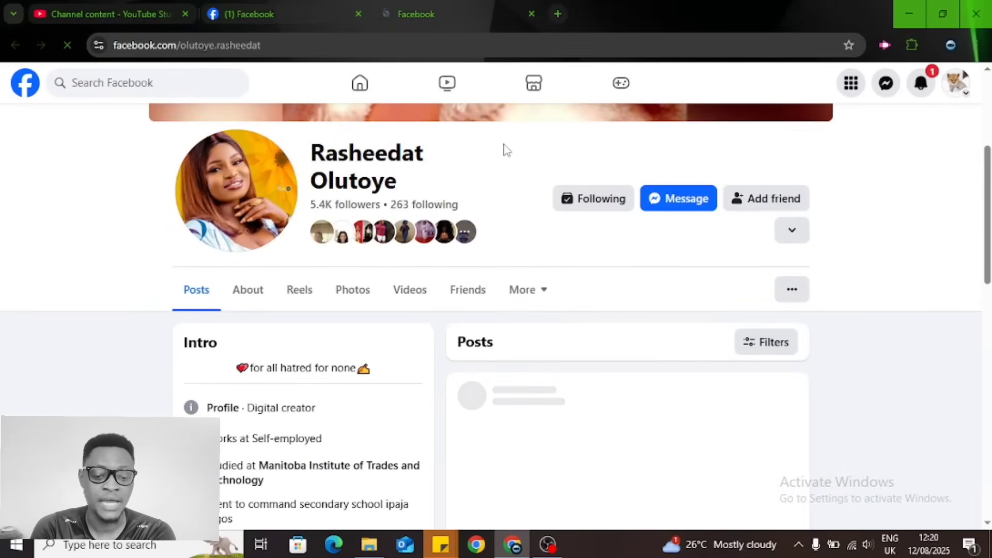
scroll(down, 3)
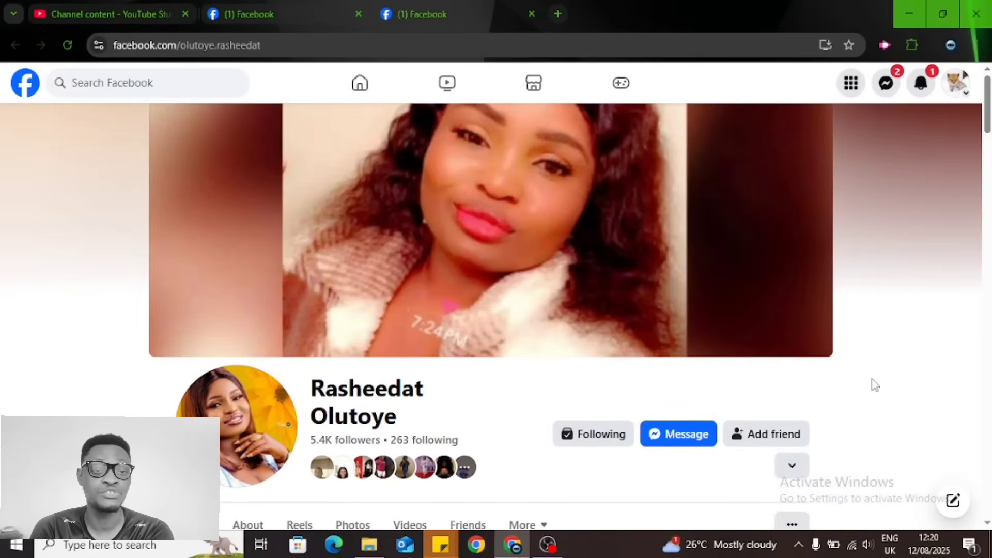
scroll(down, 3)
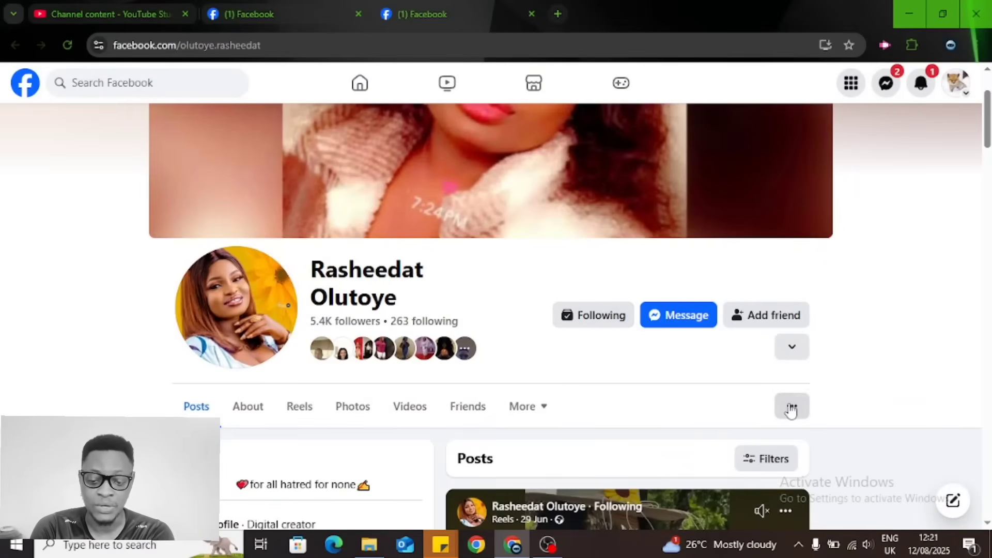
click(792, 407)
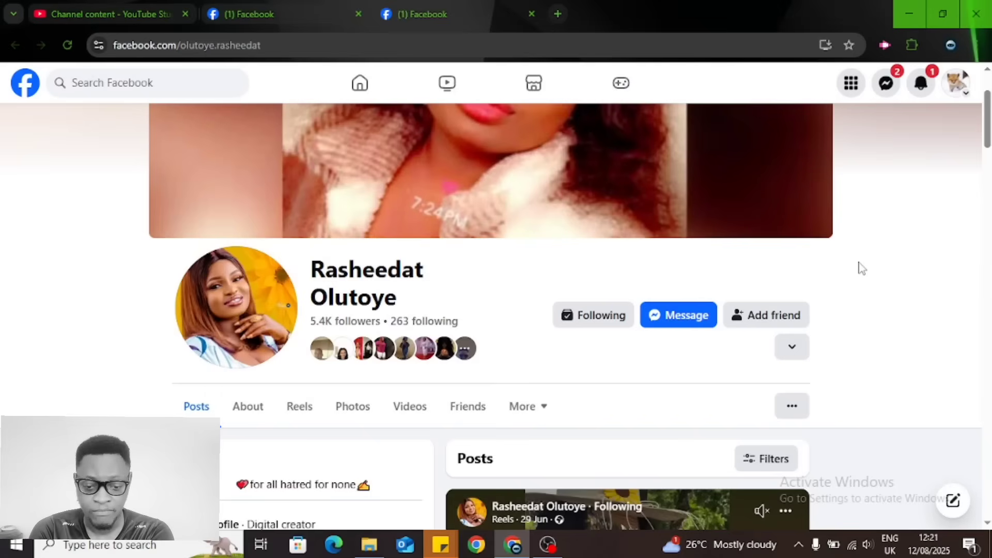
mouse_move(606, 320)
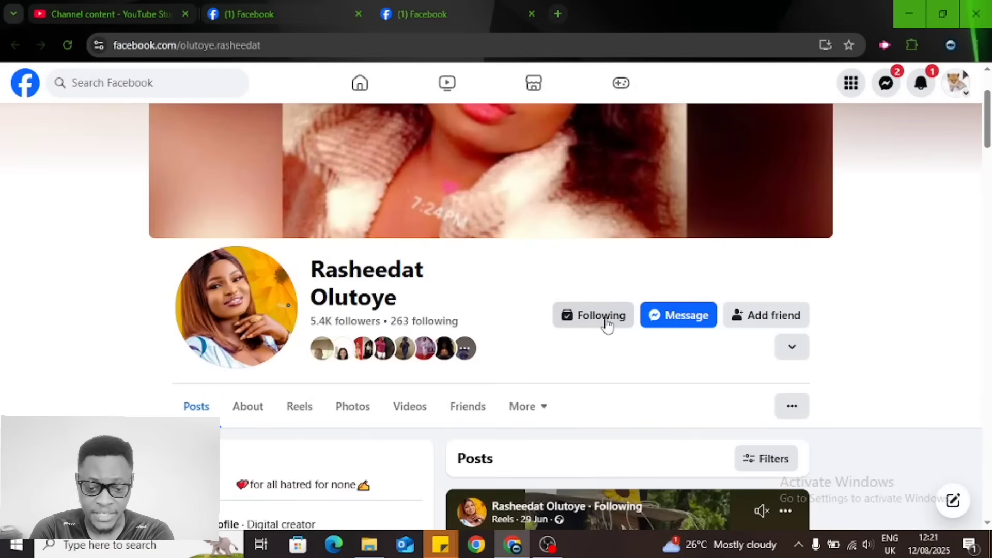
click(593, 314)
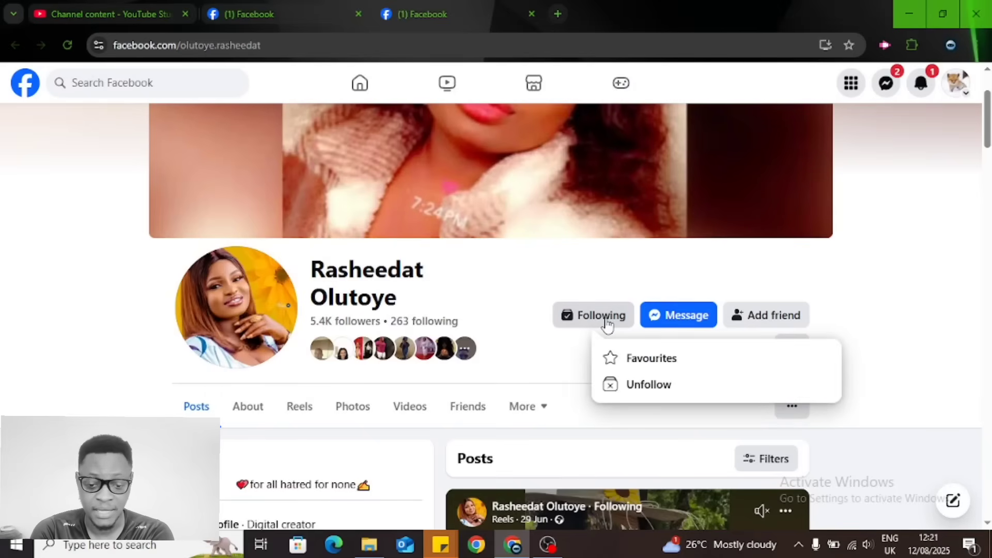
click(648, 384)
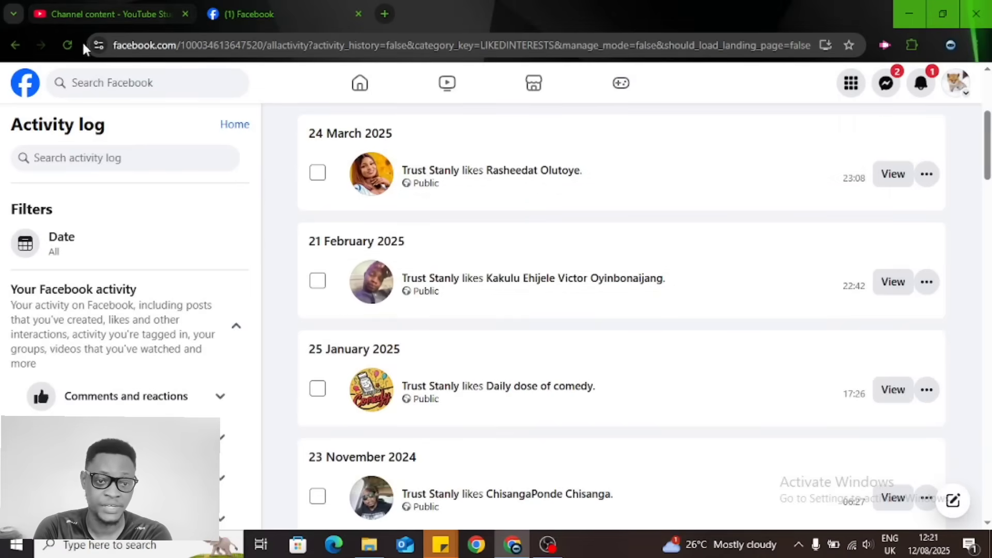
Reload the page likes log so its newest entry is the 10 July 2025 like.
click(67, 45)
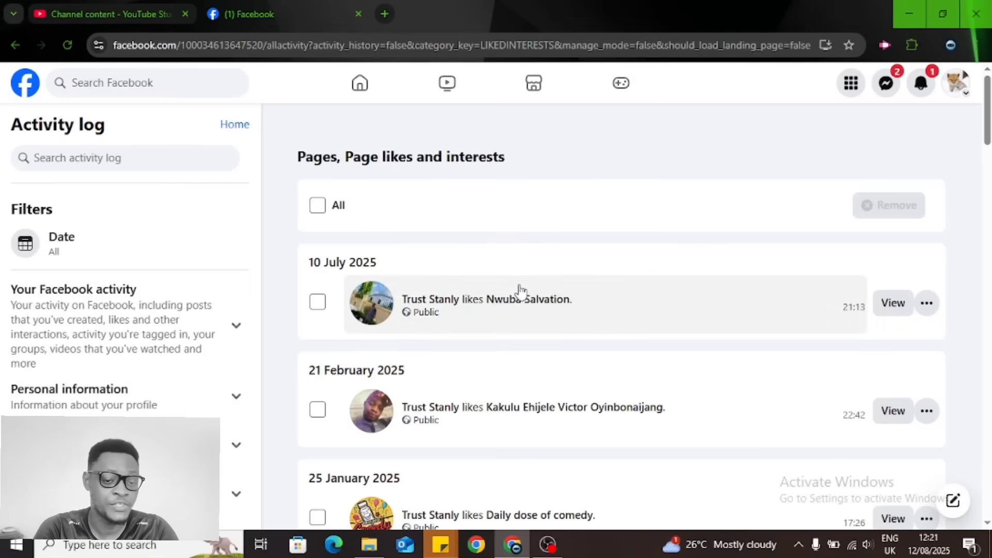
mouse_move(420, 222)
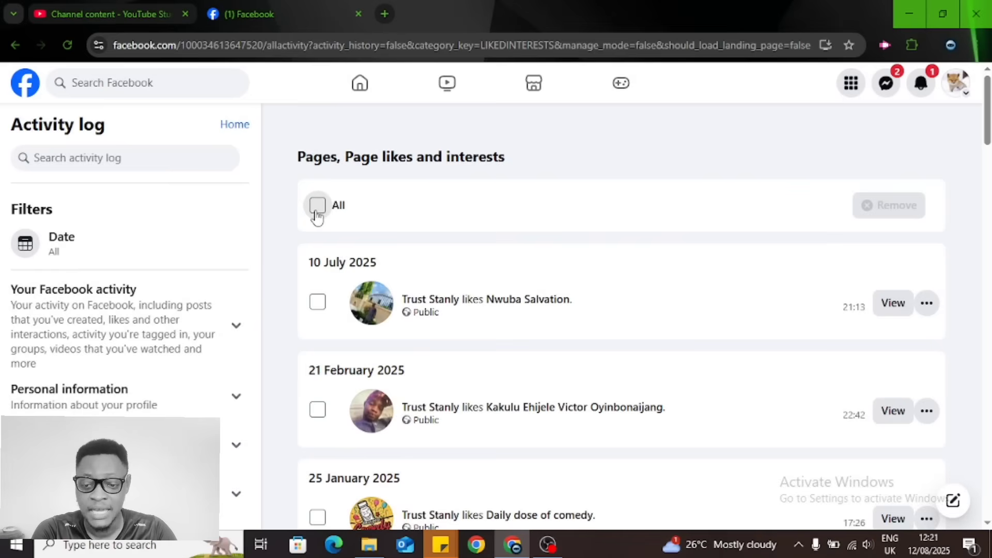
Mark all 25 page likes for removal, then untick the 21 February 2025 like.
click(317, 205)
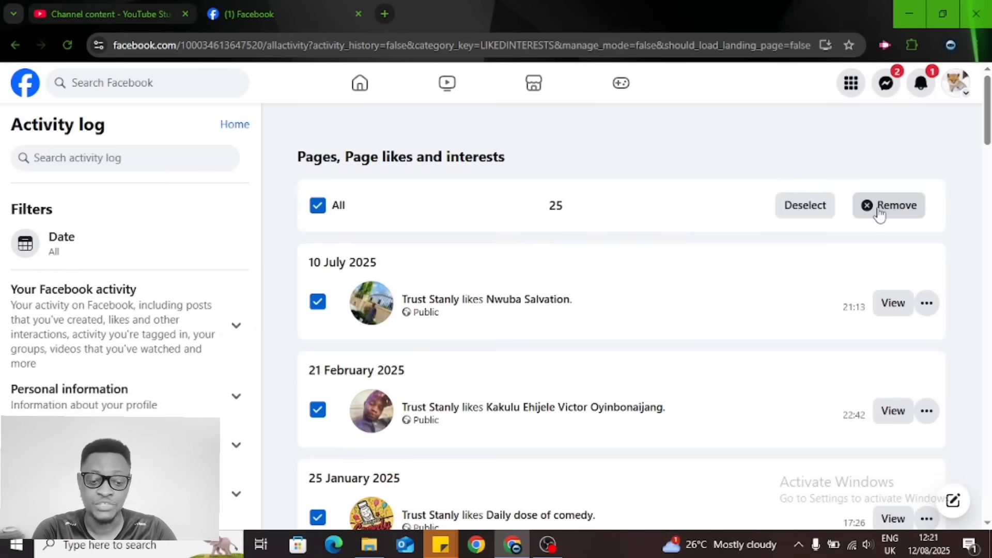
mouse_move(701, 228)
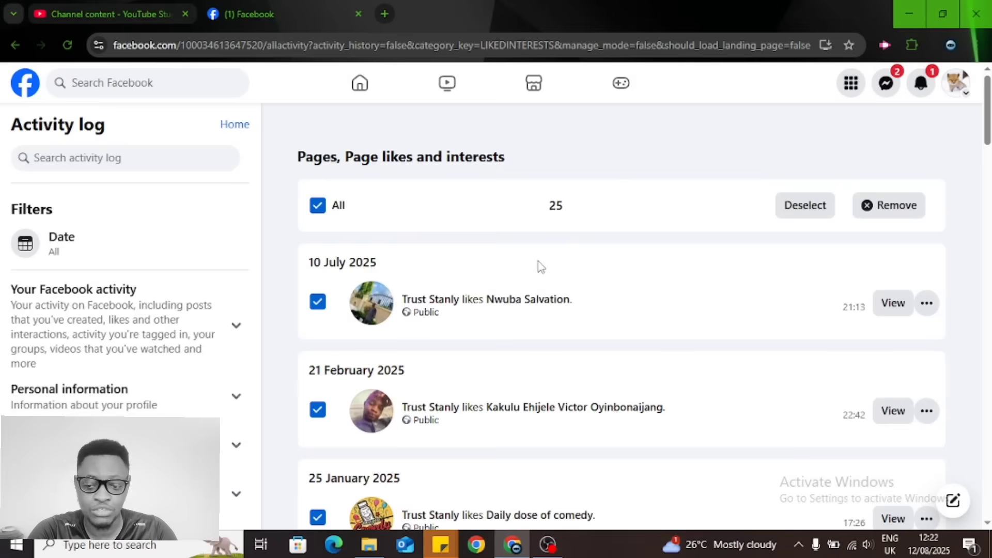
mouse_move(604, 407)
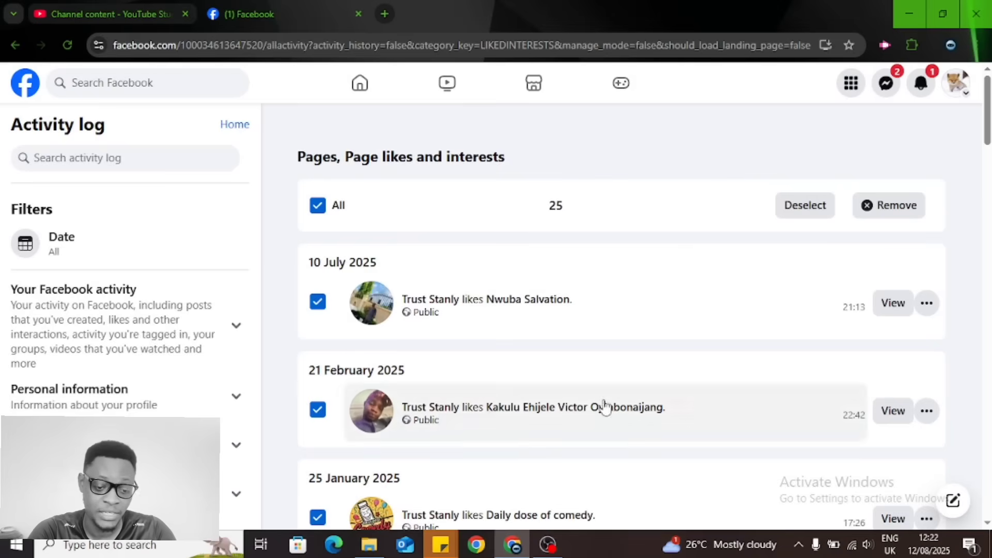
click(317, 410)
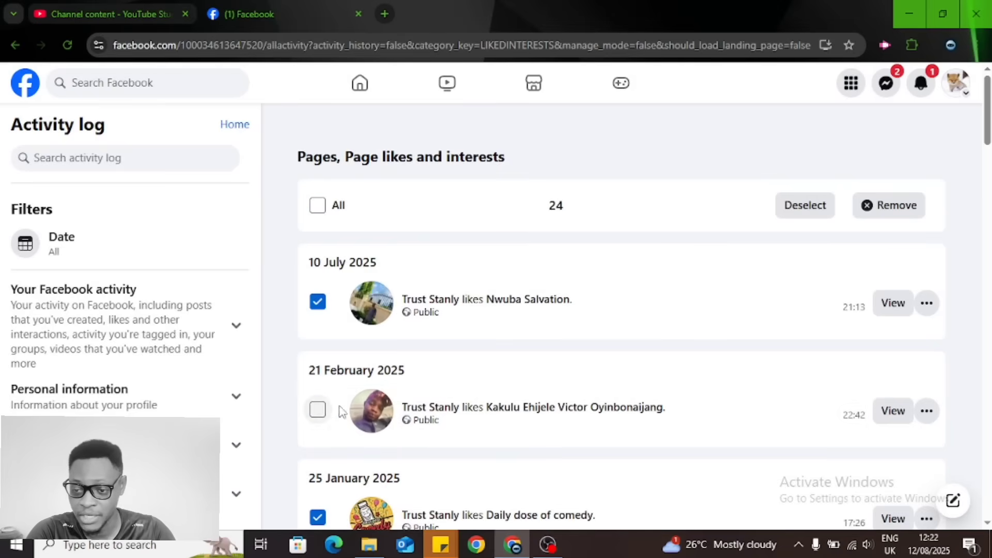
click(317, 410)
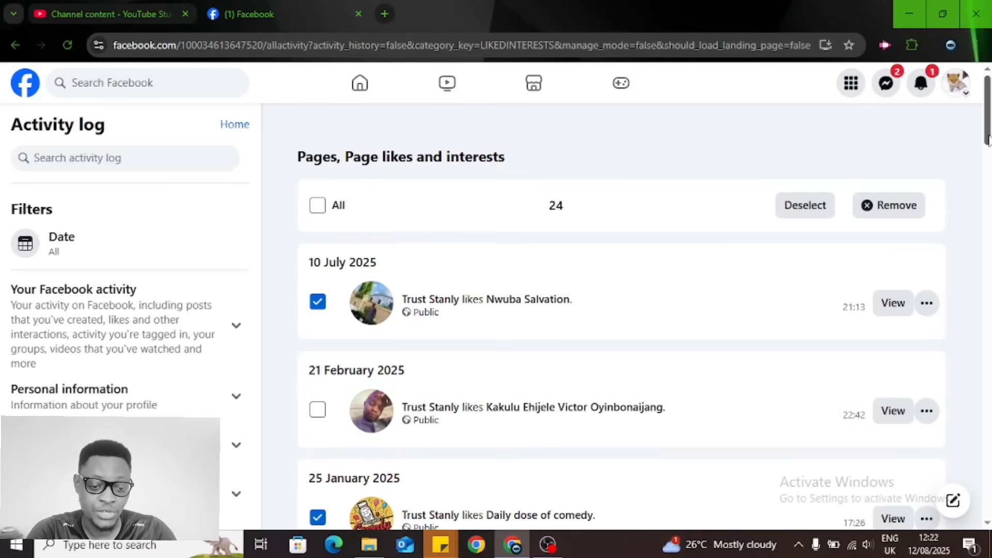
Further down, untick a 2021 like and the Apex Legends like to keep them.
scroll(down, 3)
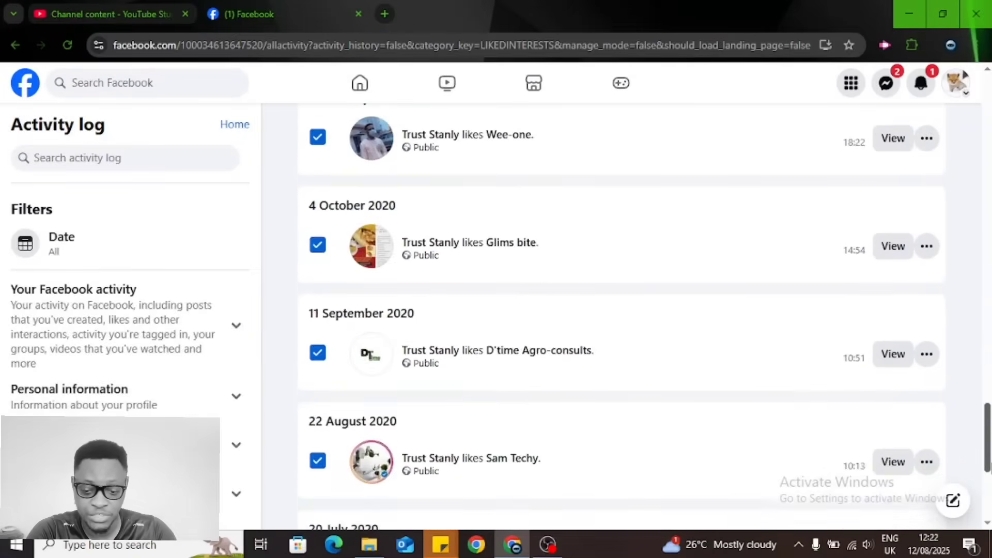
scroll(down, 3)
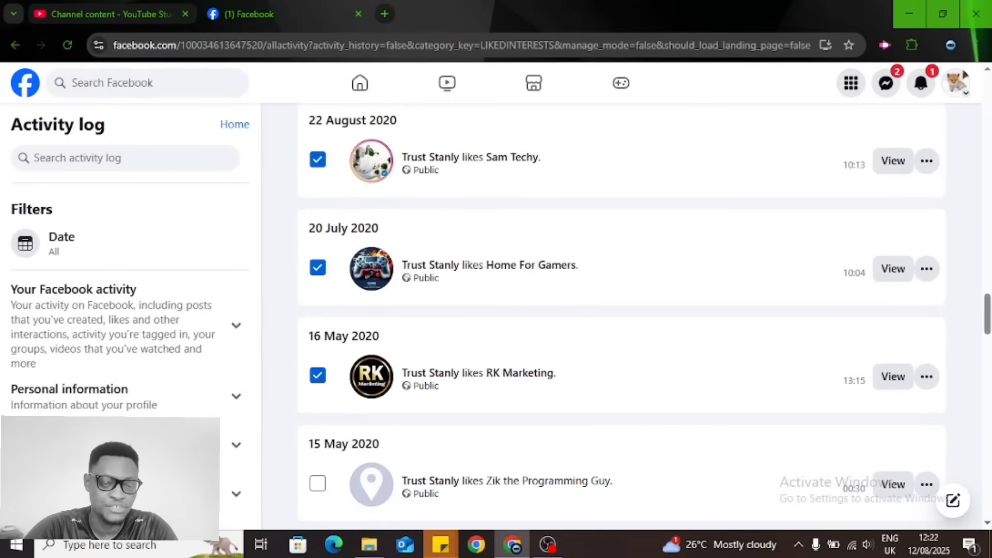
mouse_move(864, 298)
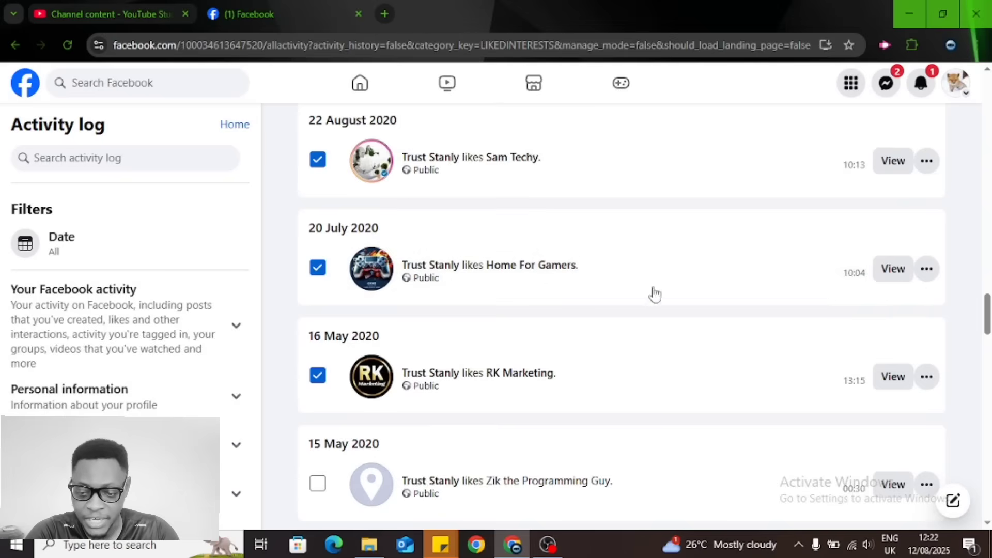
scroll(down, 3)
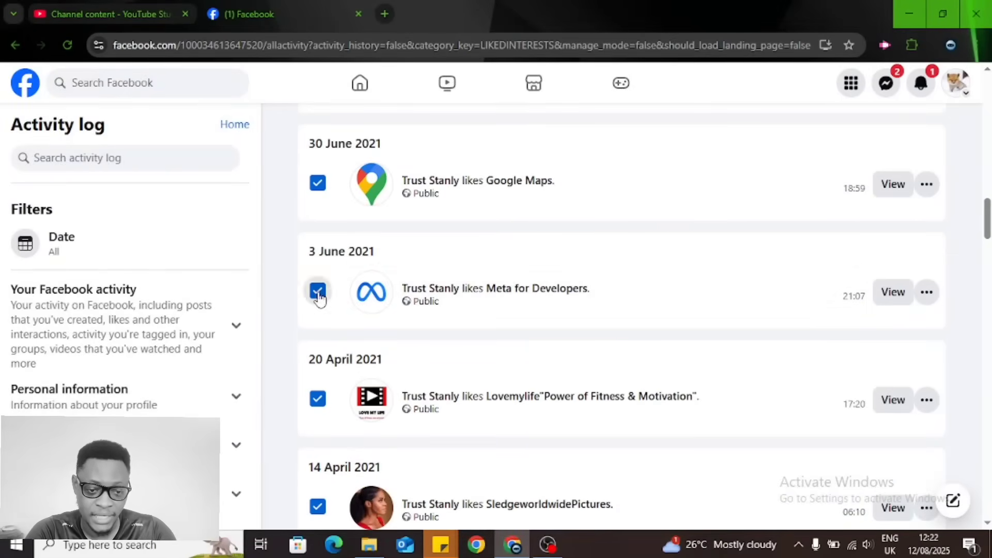
click(317, 292)
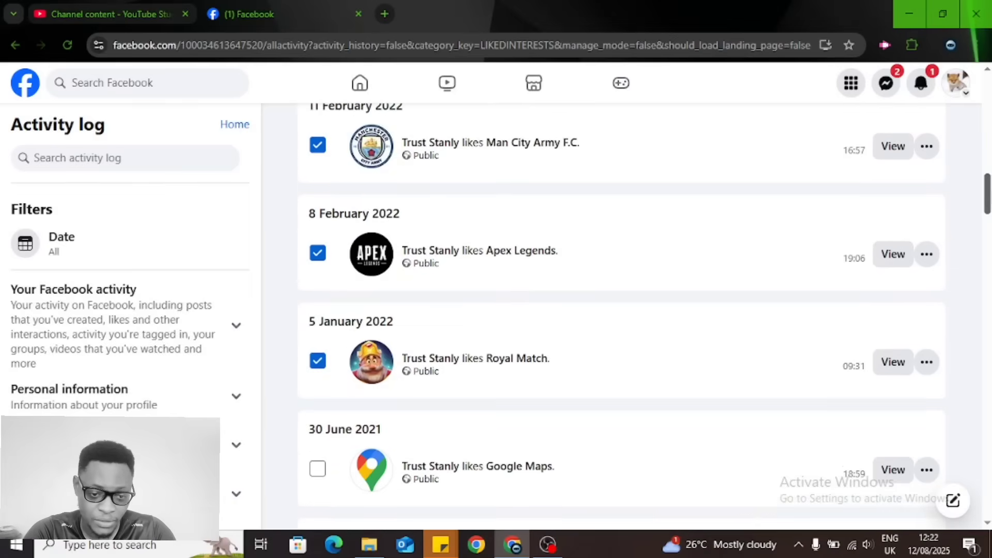
click(317, 253)
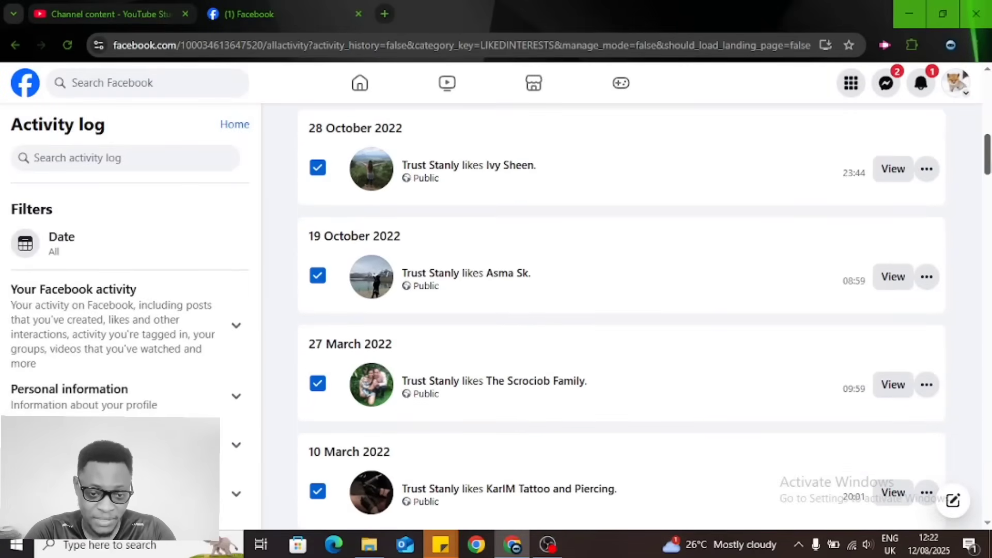
scroll(up, 3)
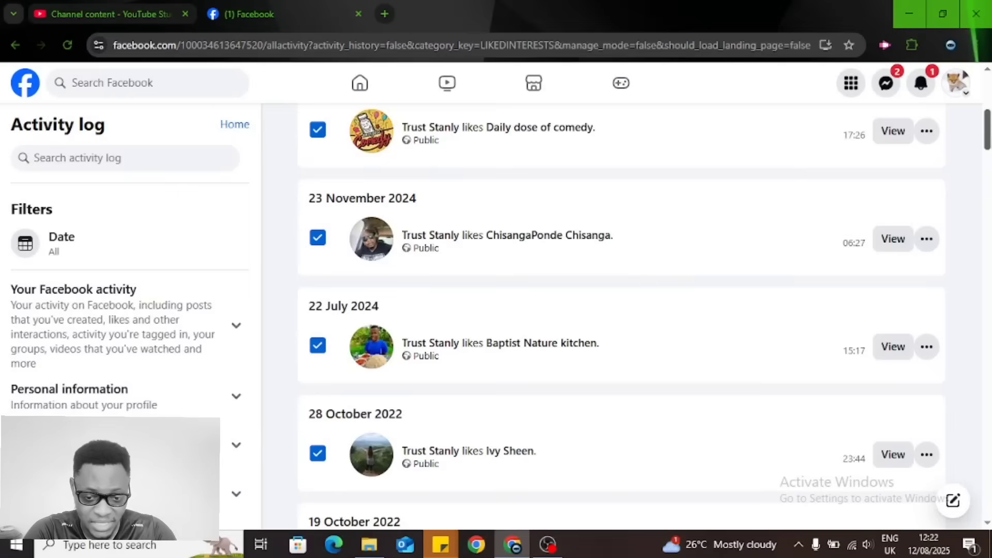
scroll(down, 3)
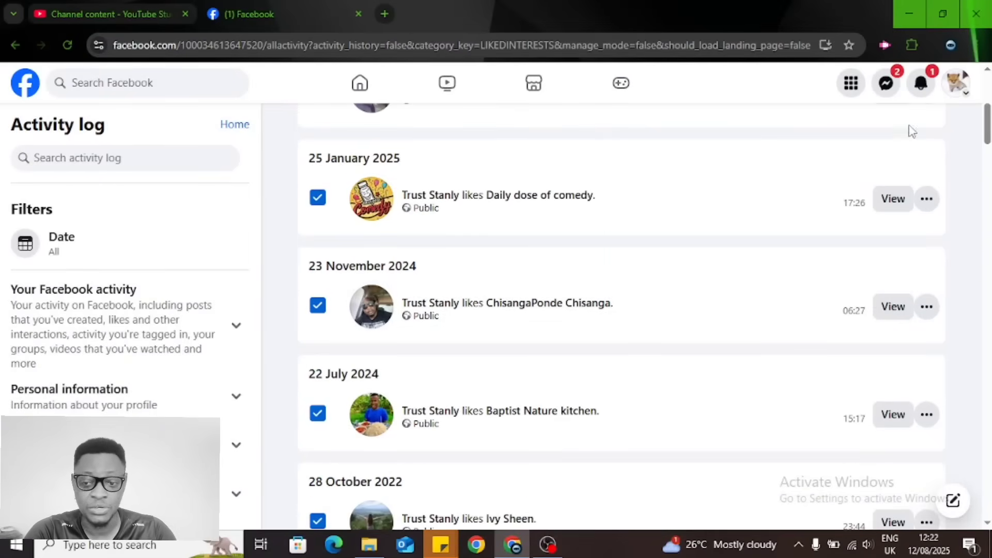
Remove the marked page likes, confirming the dialog and re-entering the password.
scroll(up, 3)
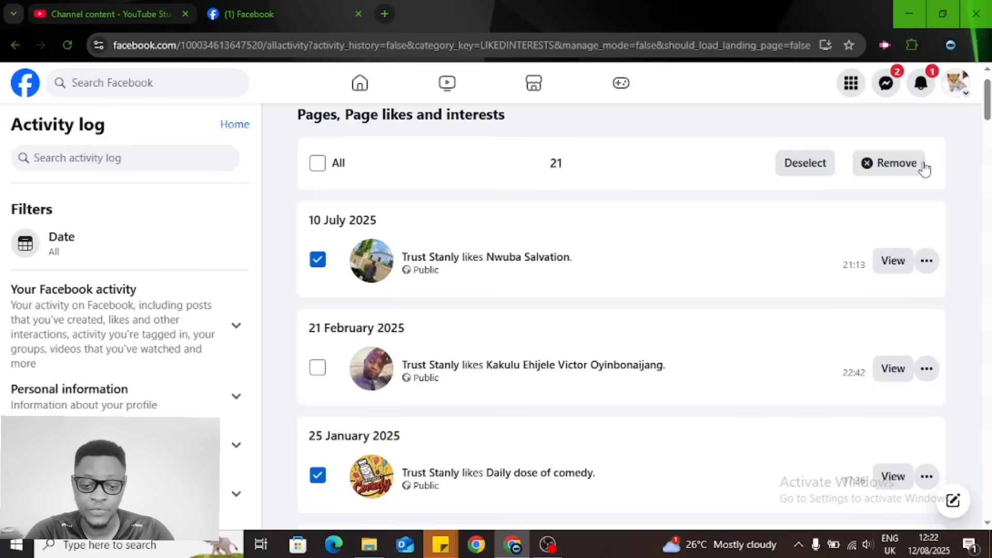
click(894, 163)
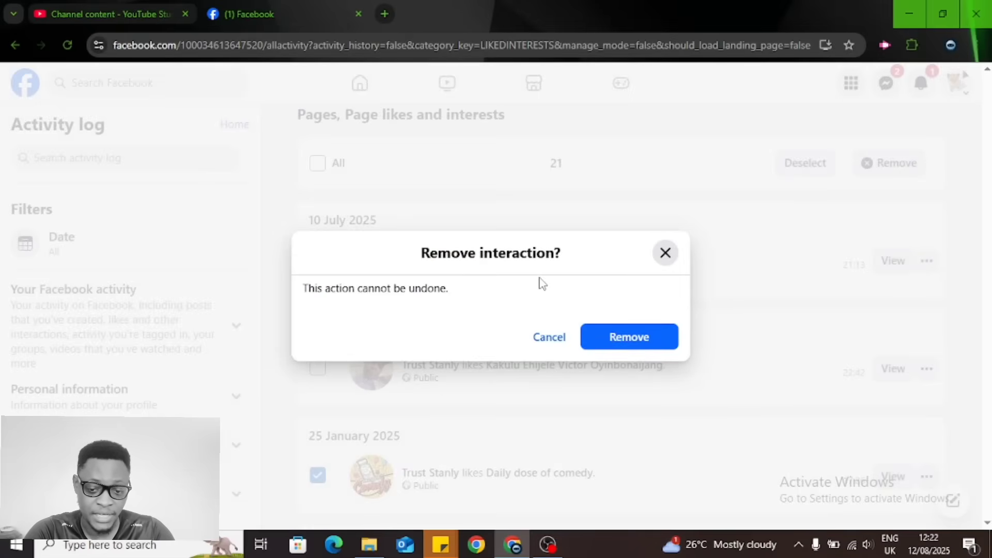
click(628, 336)
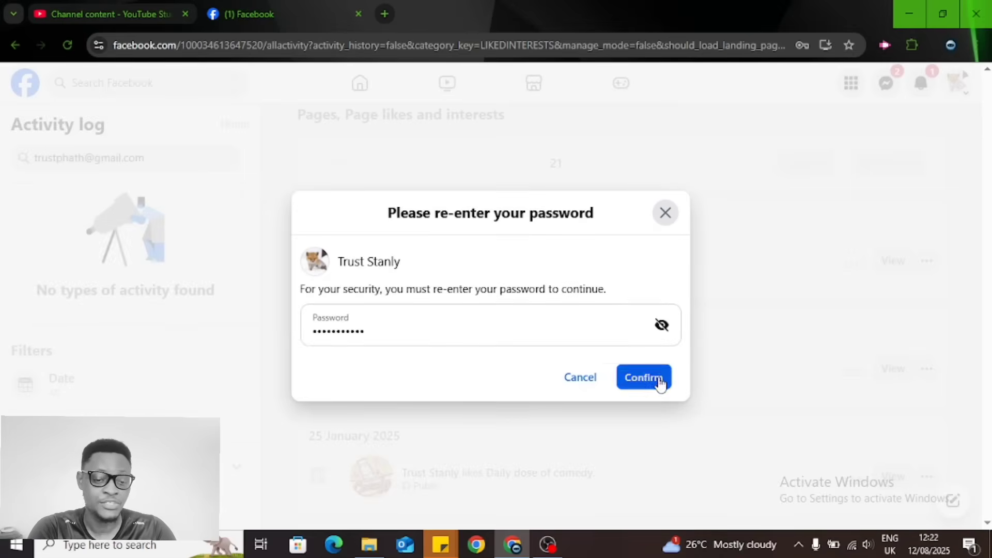
click(643, 378)
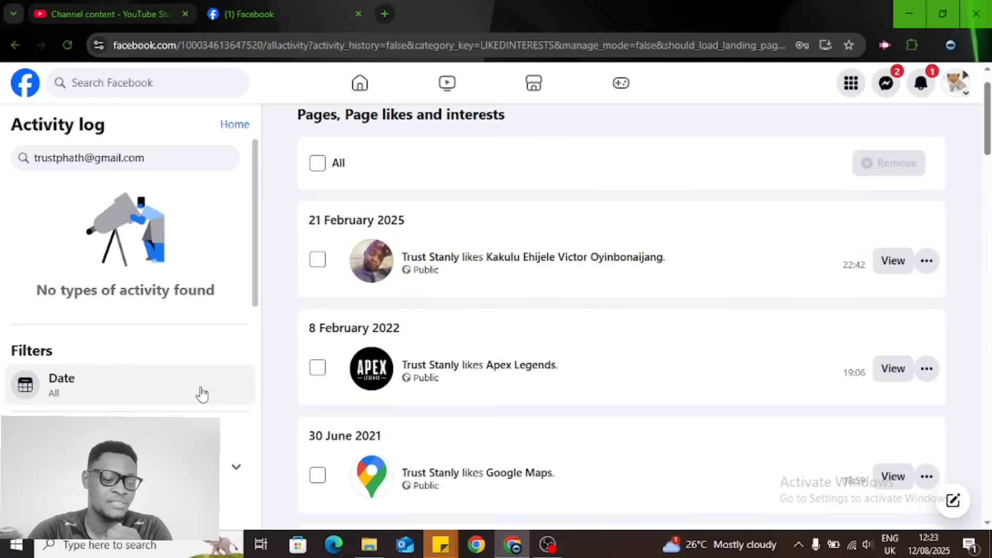
mouse_move(102, 389)
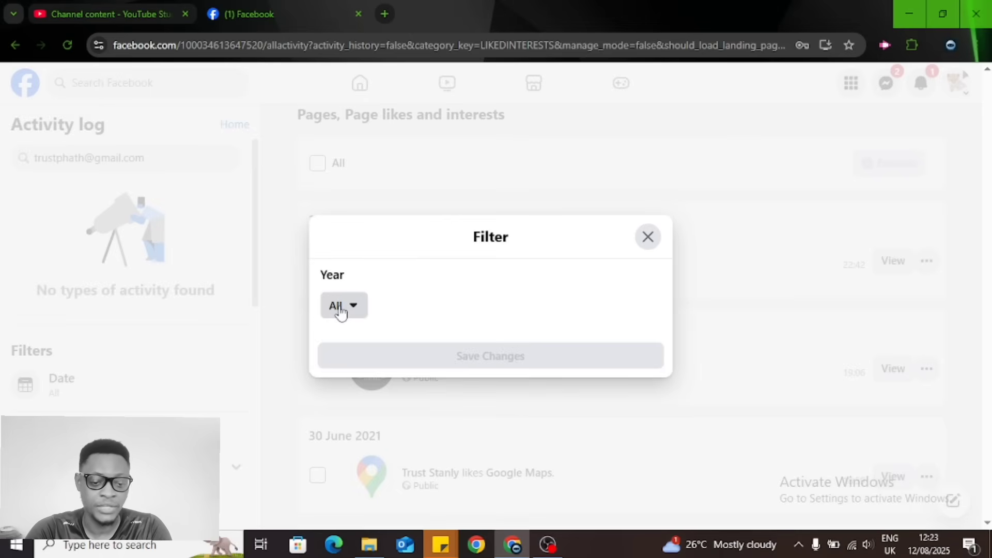
Filter the page likes log to the year 2023.
click(344, 306)
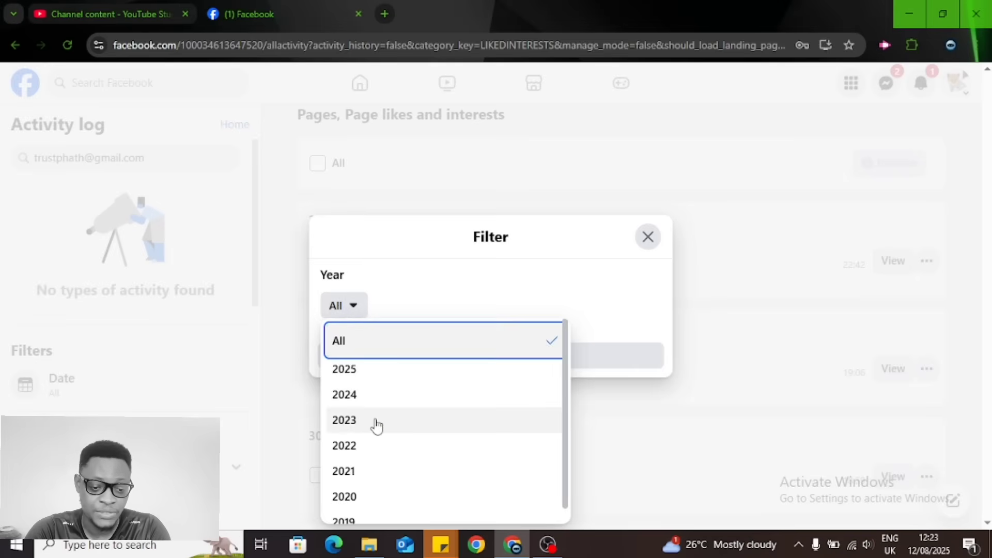
click(345, 420)
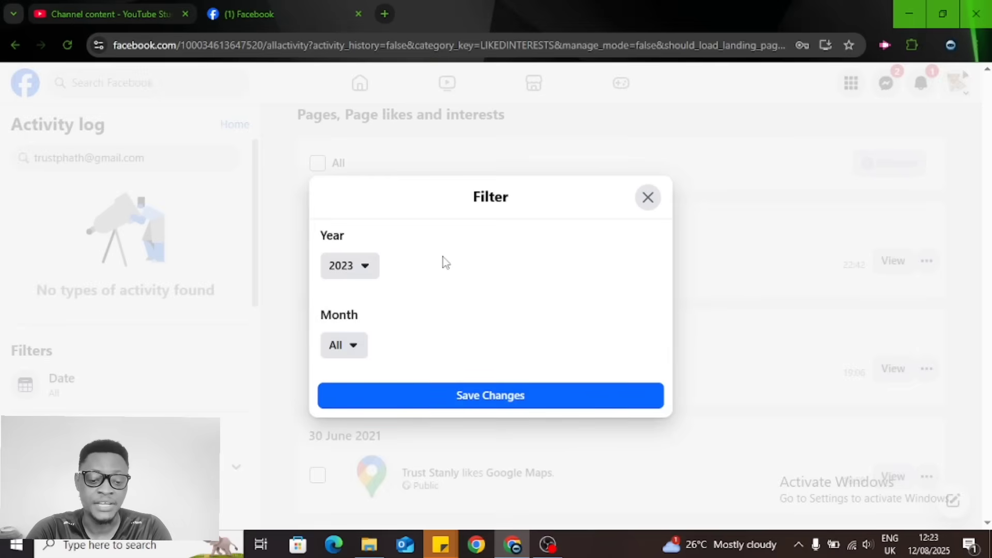
click(490, 395)
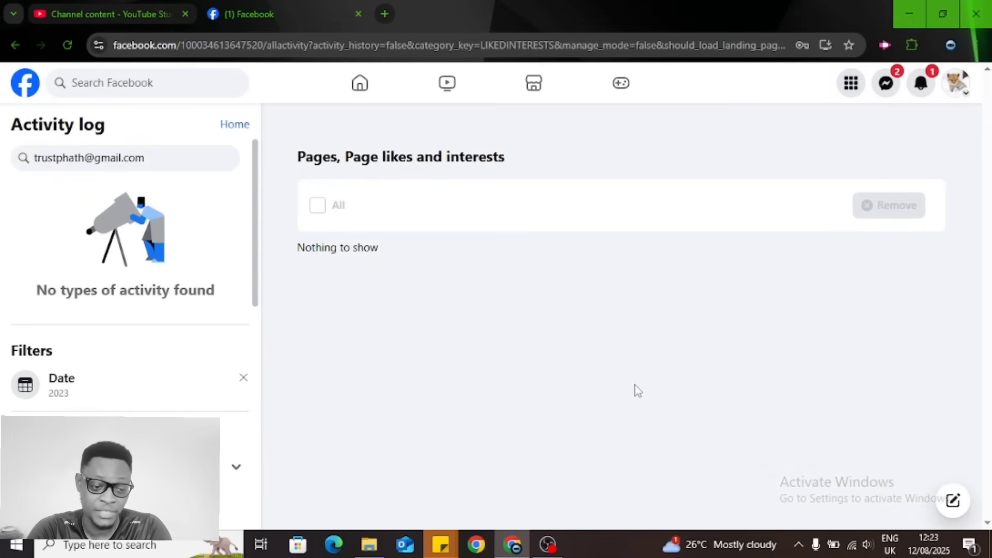
Change the year filter through 2022 and 2021, finally settling on 2020.
click(61, 385)
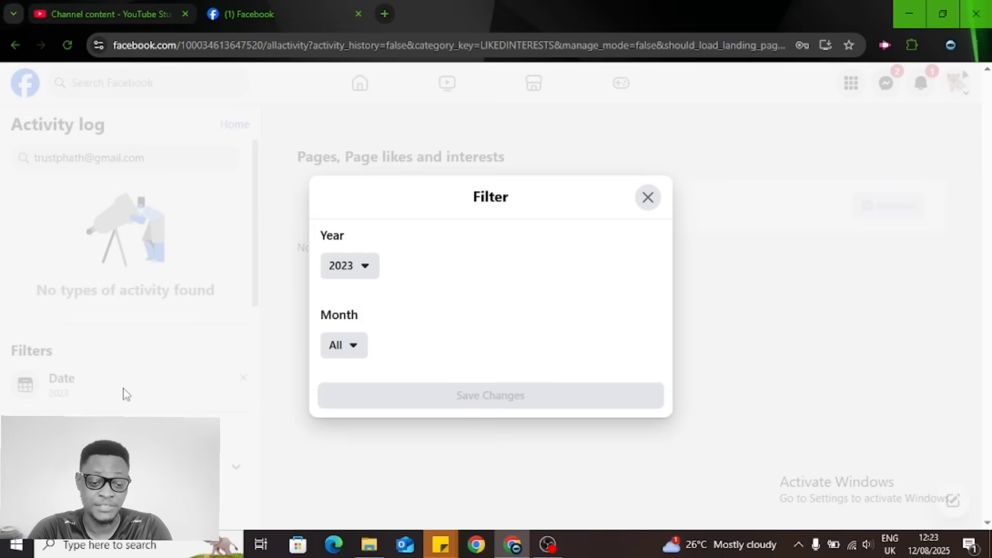
click(349, 265)
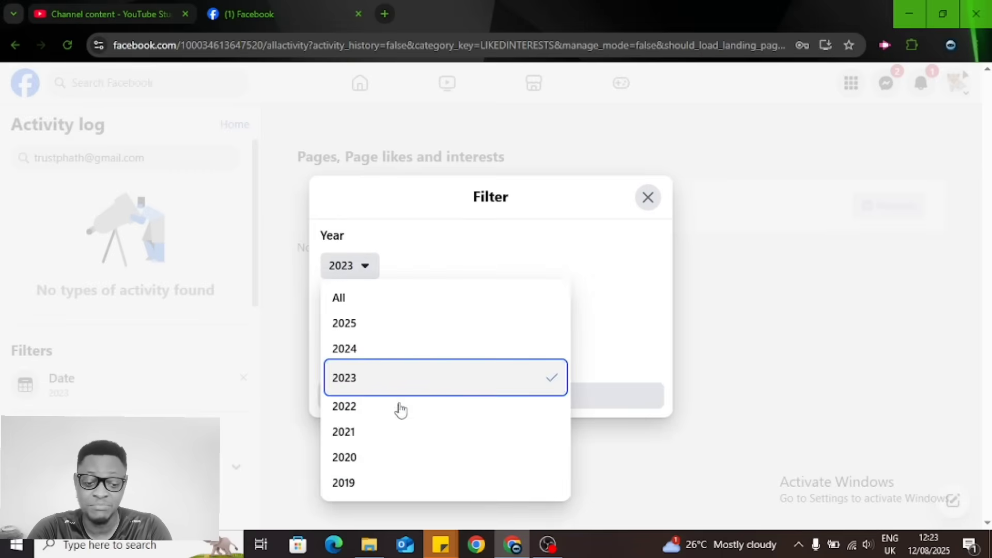
click(344, 405)
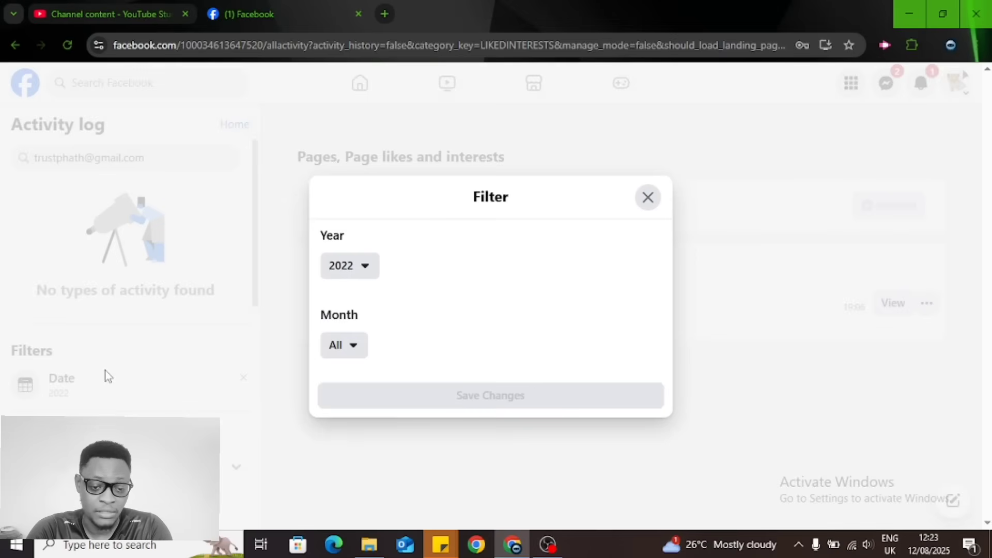
click(349, 266)
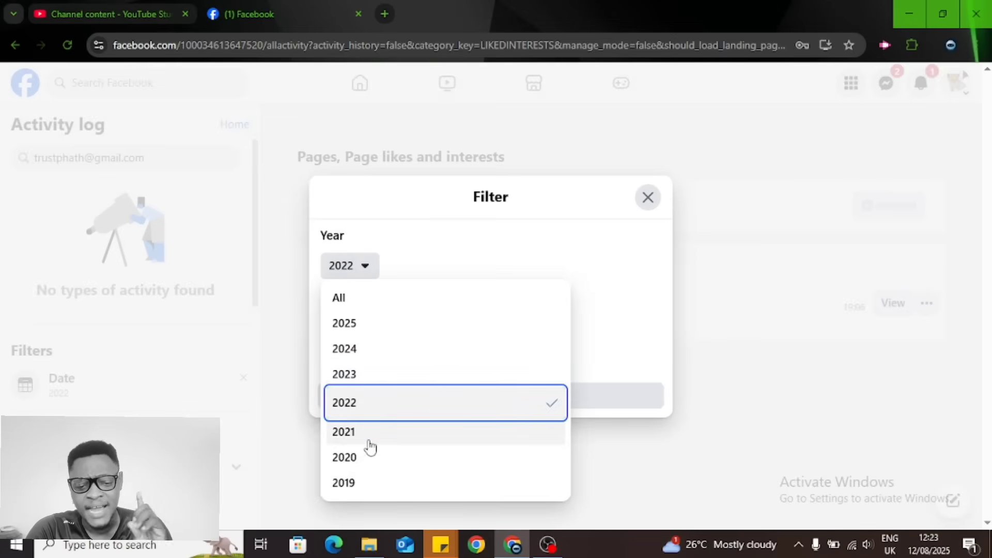
click(343, 432)
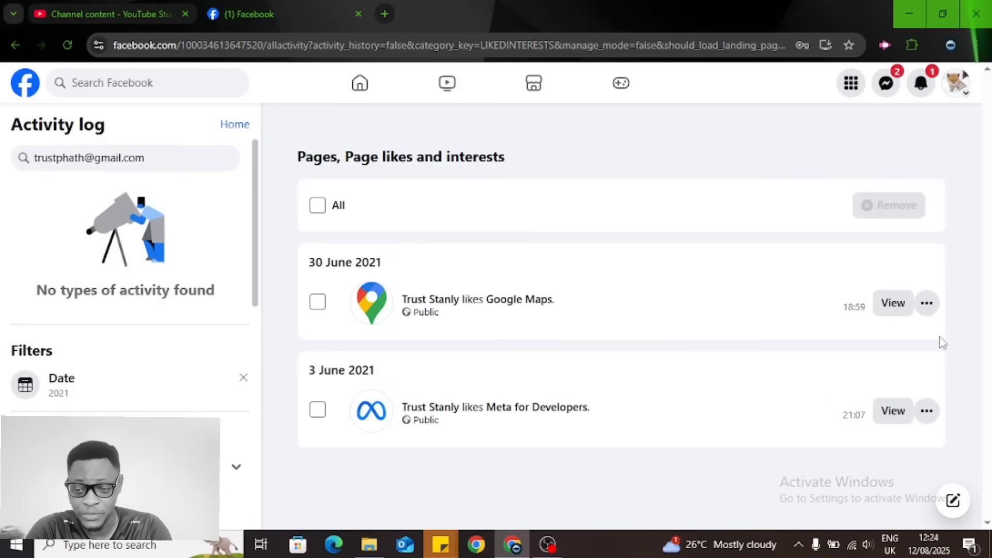
mouse_move(399, 304)
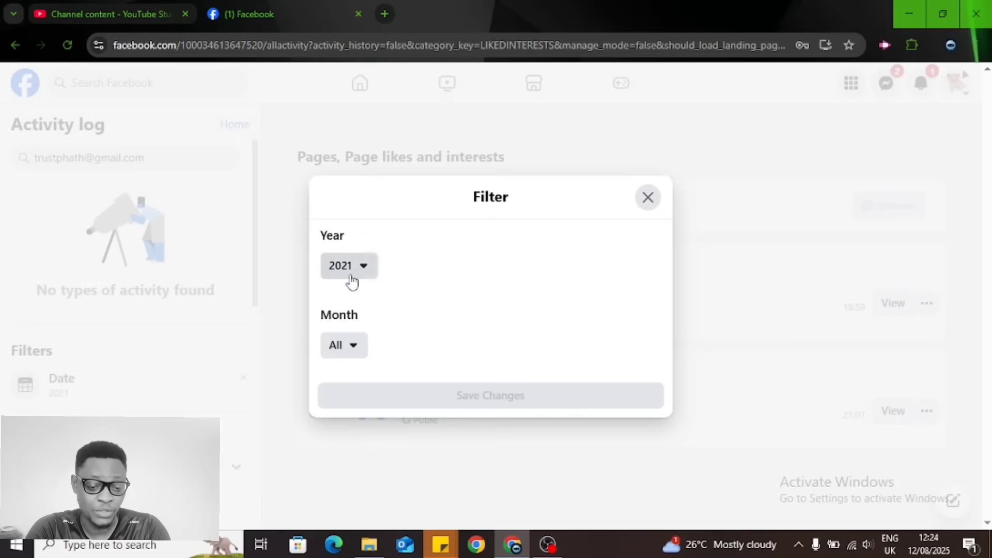
click(348, 265)
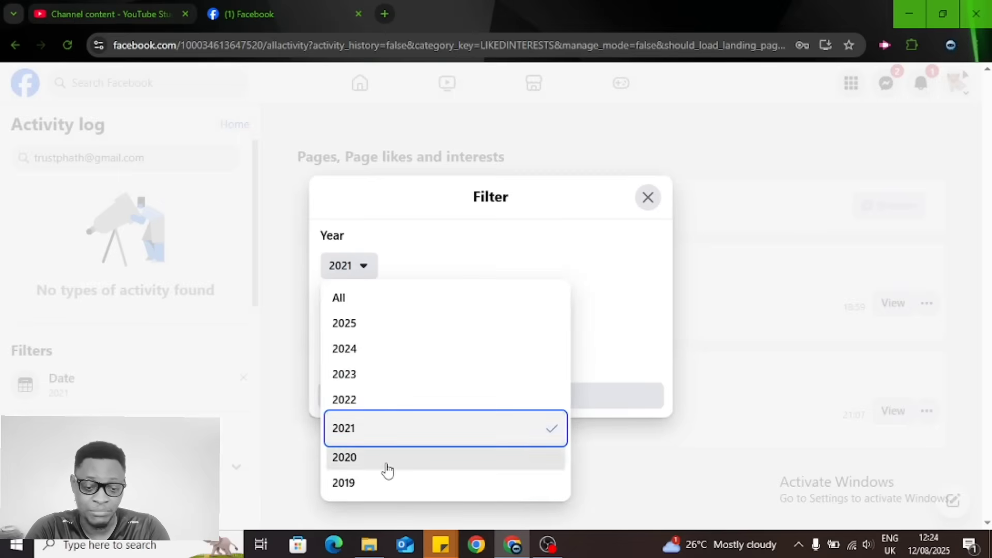
click(343, 457)
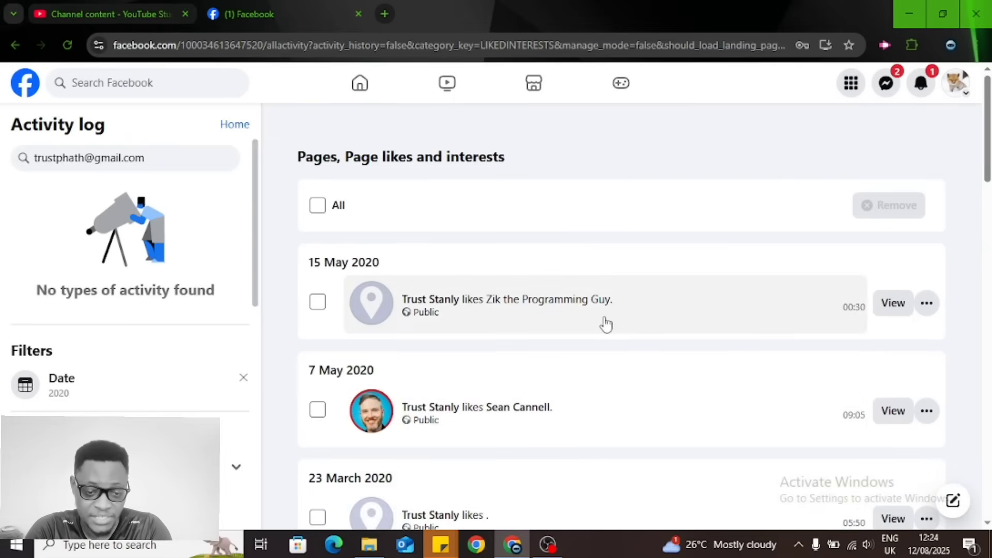
Scroll through the 2020 likes and mark AUTO TALK WITH COSSY for removal.
scroll(down, 3)
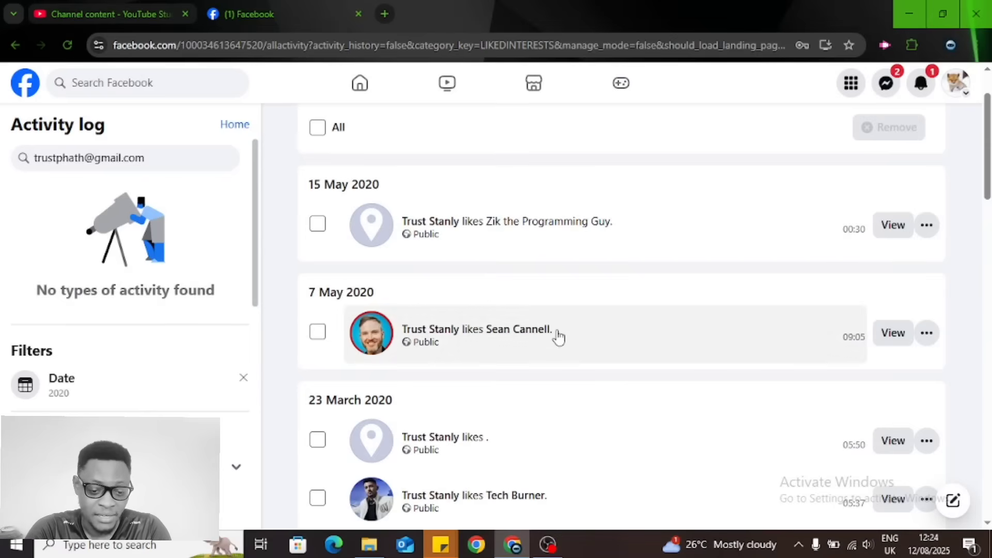
mouse_move(518, 330)
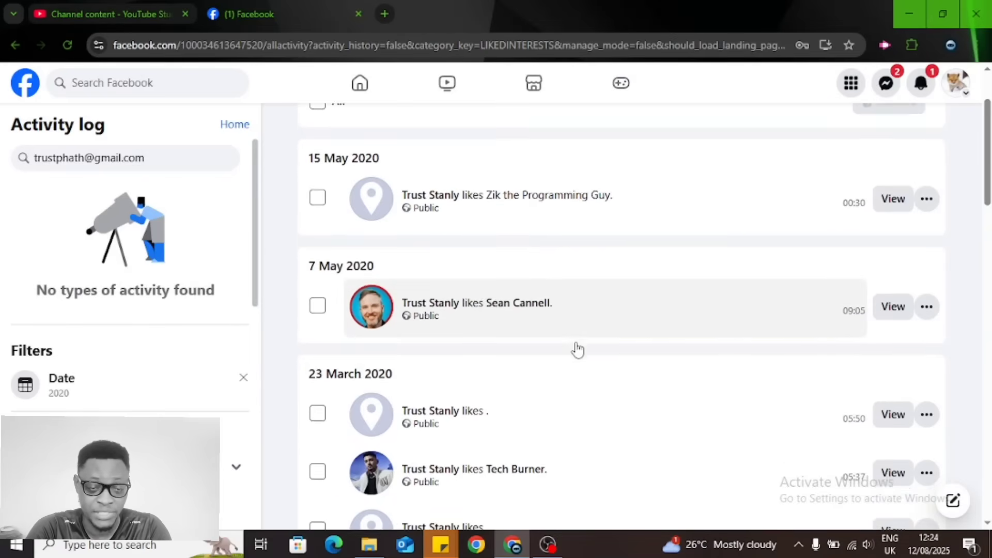
scroll(down, 3)
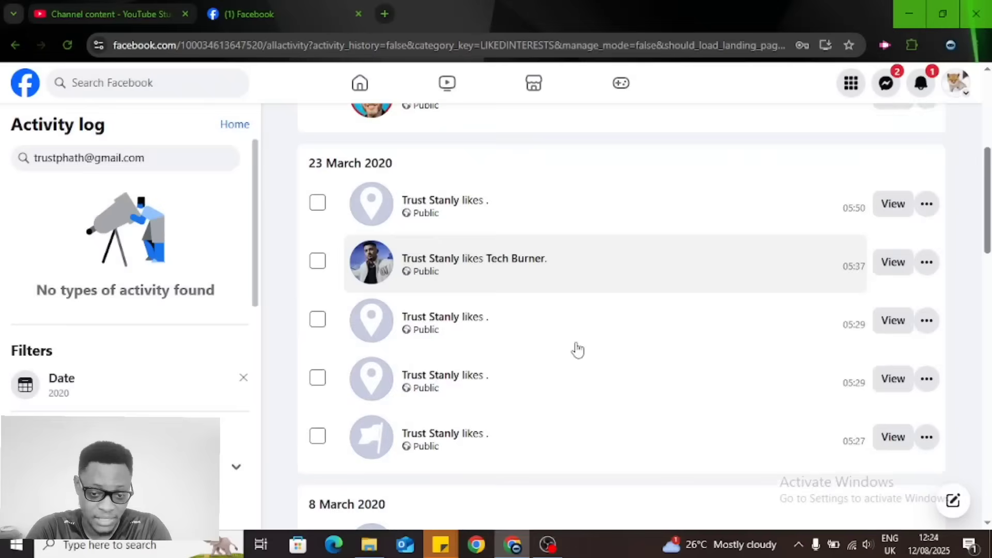
scroll(down, 3)
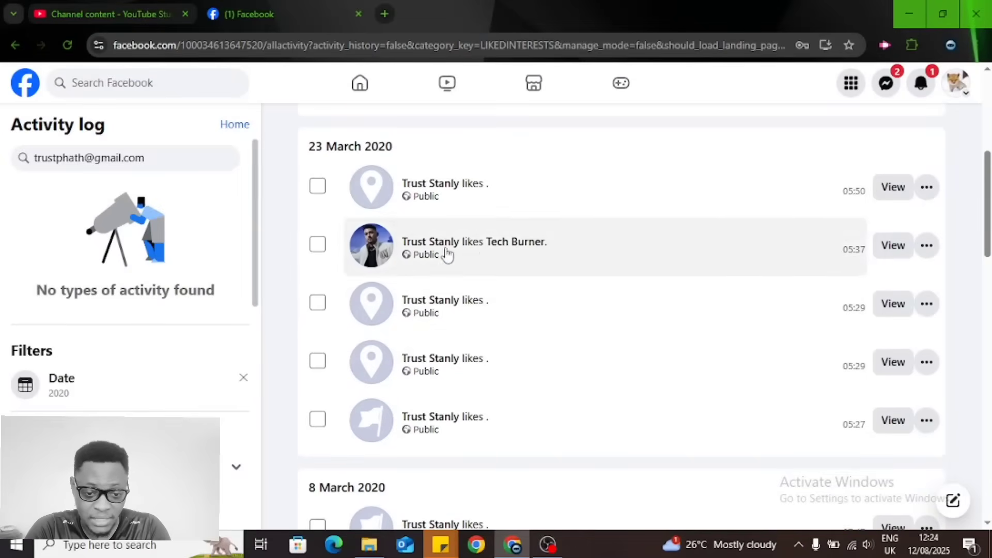
mouse_move(499, 253)
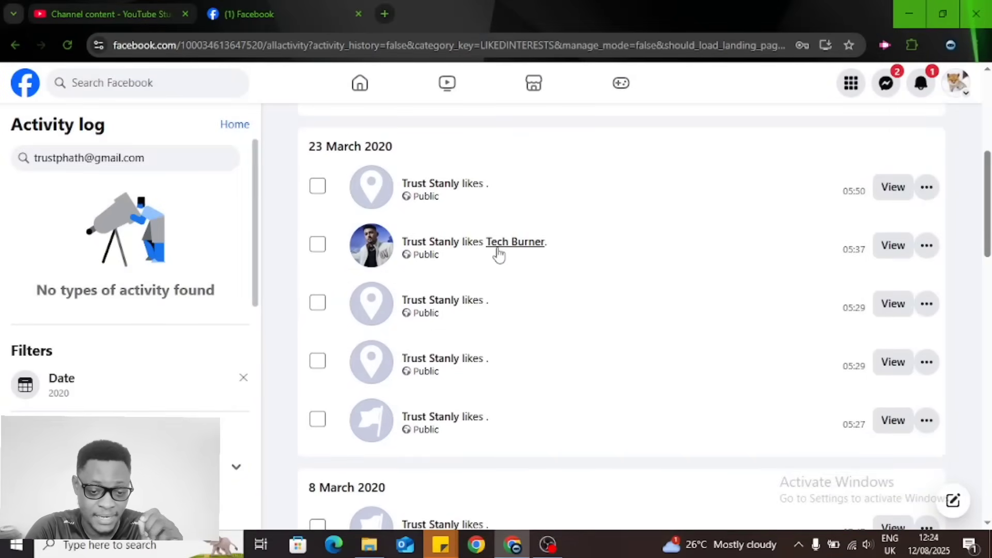
mouse_move(467, 313)
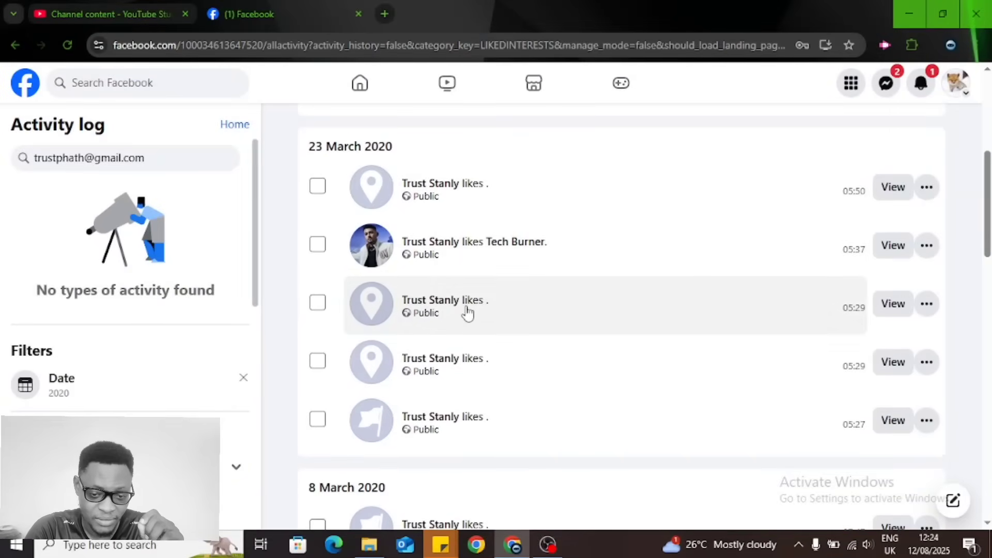
mouse_move(474, 343)
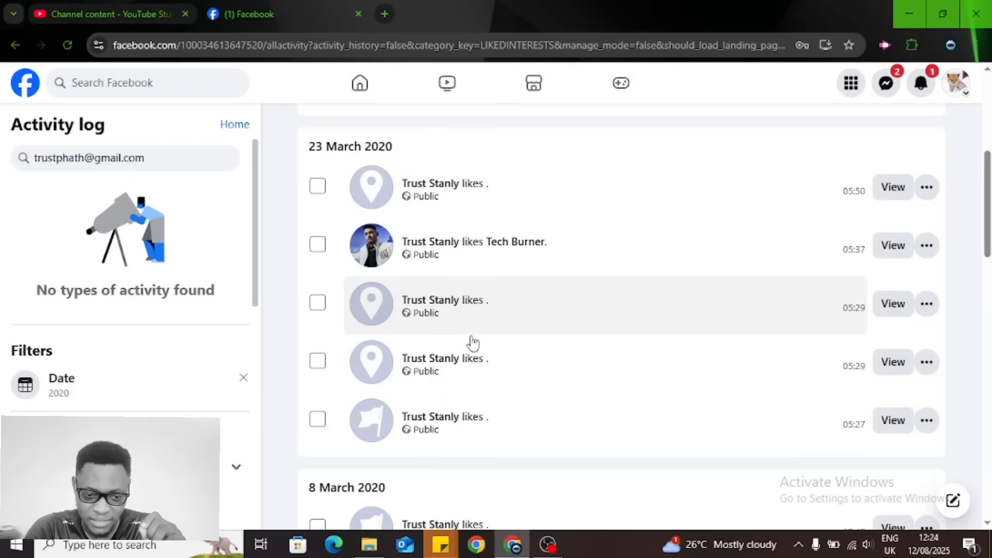
scroll(down, 3)
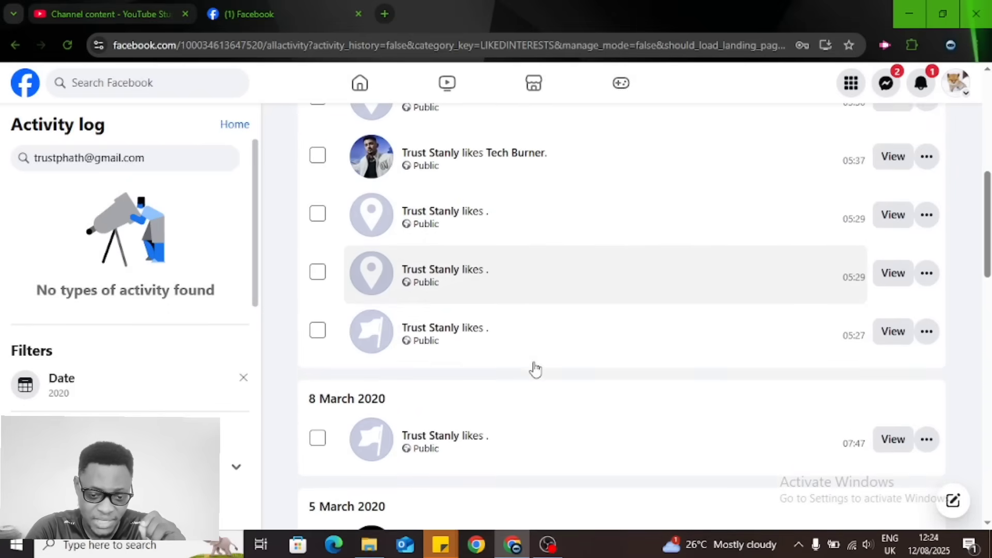
scroll(down, 3)
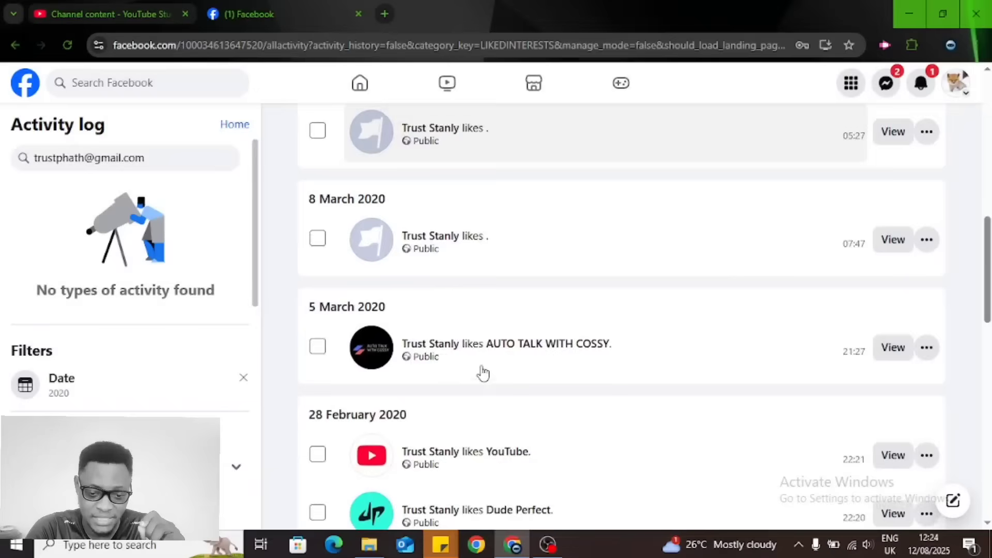
scroll(down, 3)
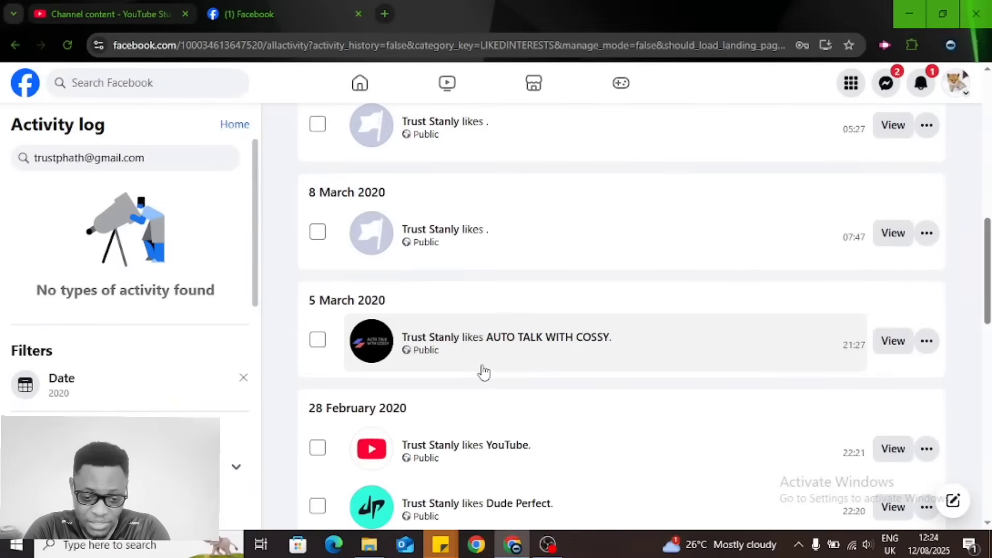
mouse_move(925, 360)
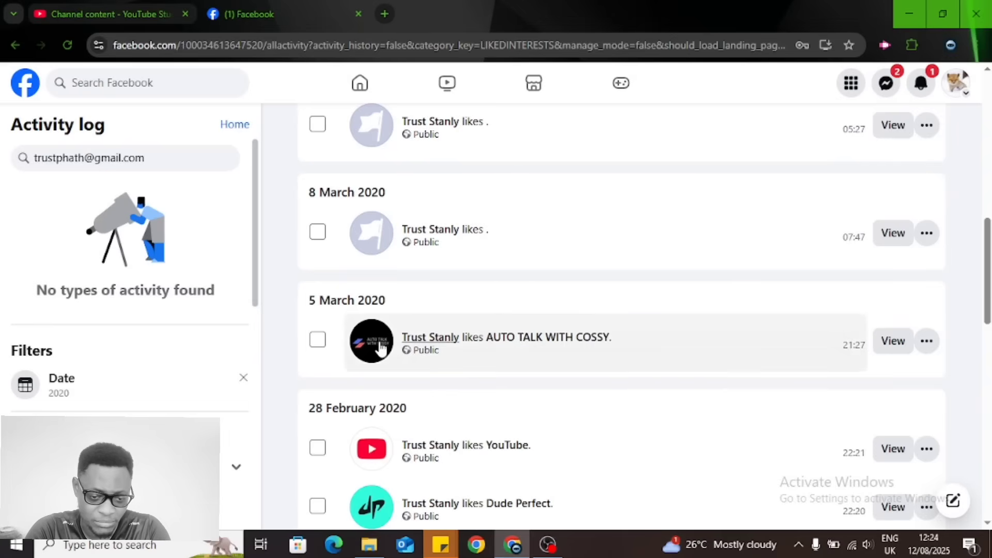
click(317, 340)
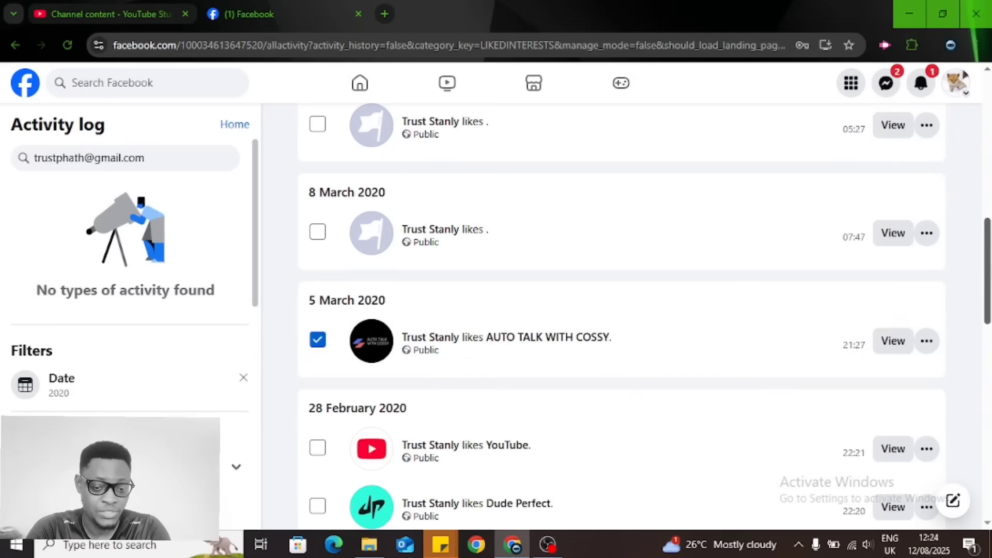
Mark the CarX Highway Racing like for removal too.
scroll(down, 3)
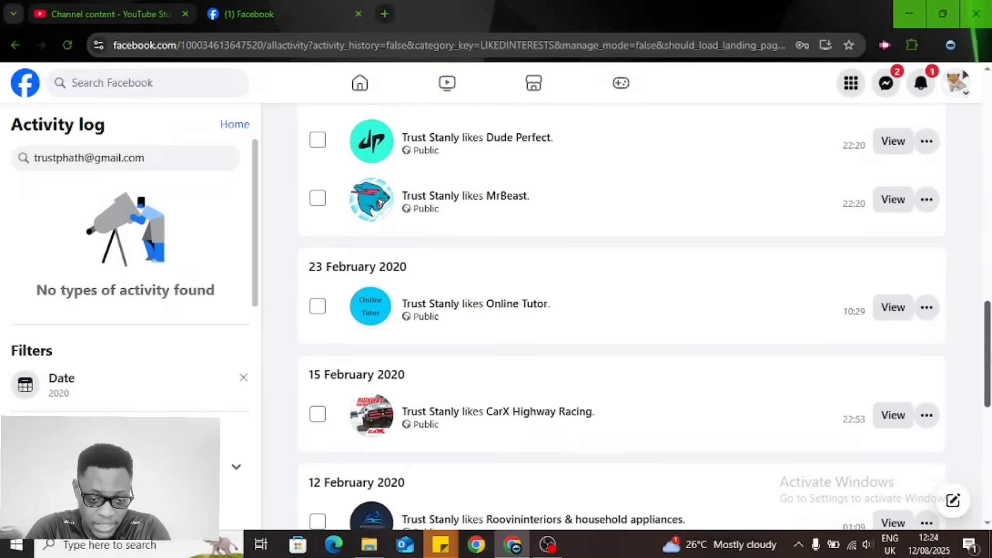
scroll(down, 3)
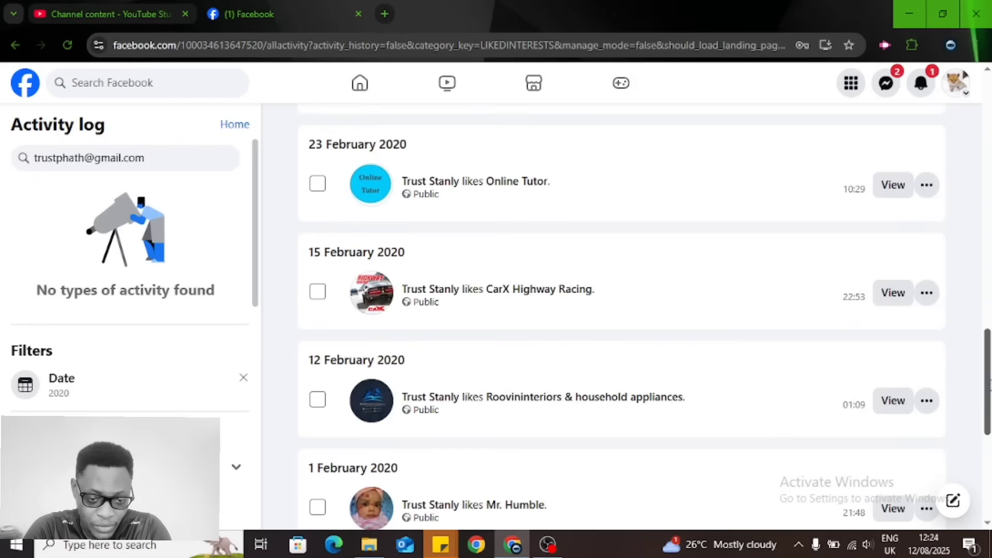
click(317, 291)
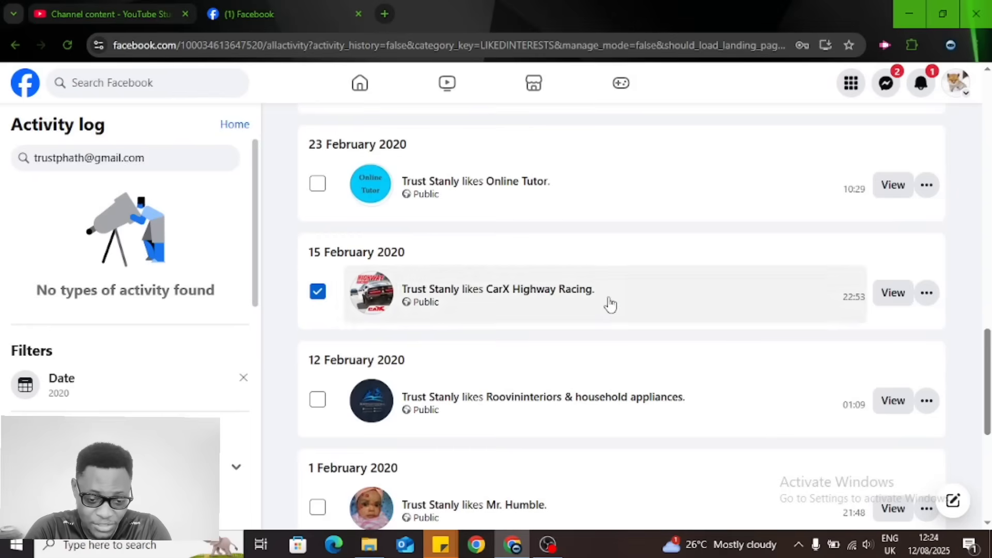
mouse_move(962, 370)
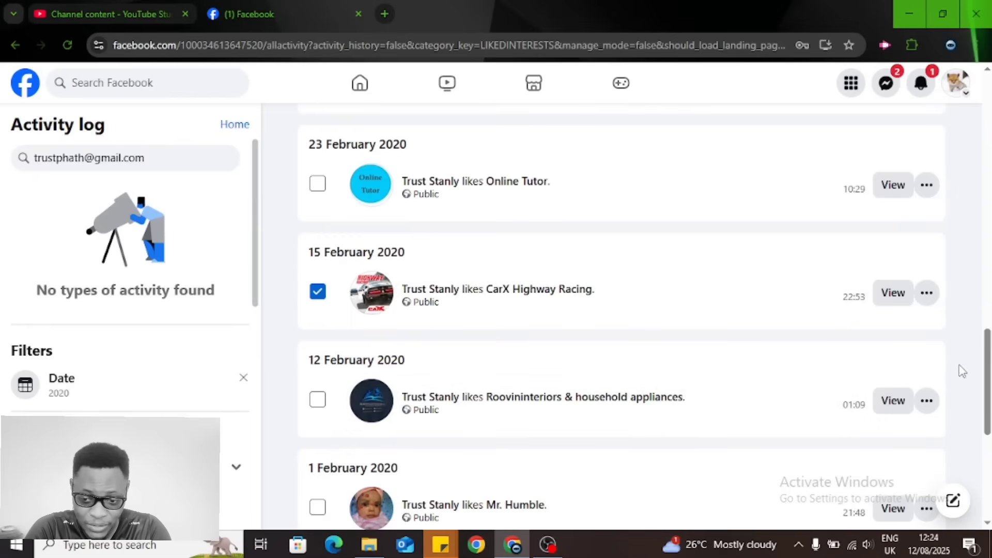
scroll(down, 3)
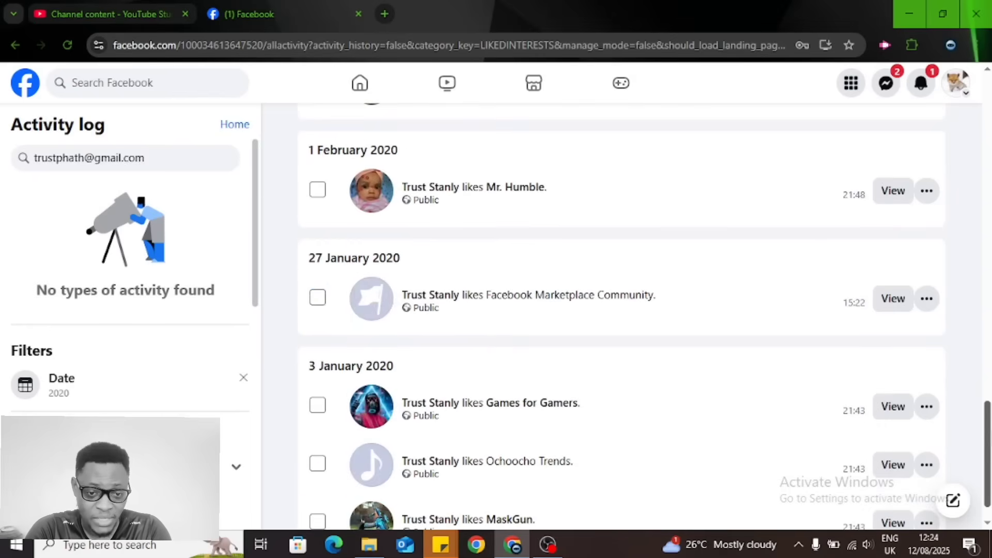
scroll(down, 3)
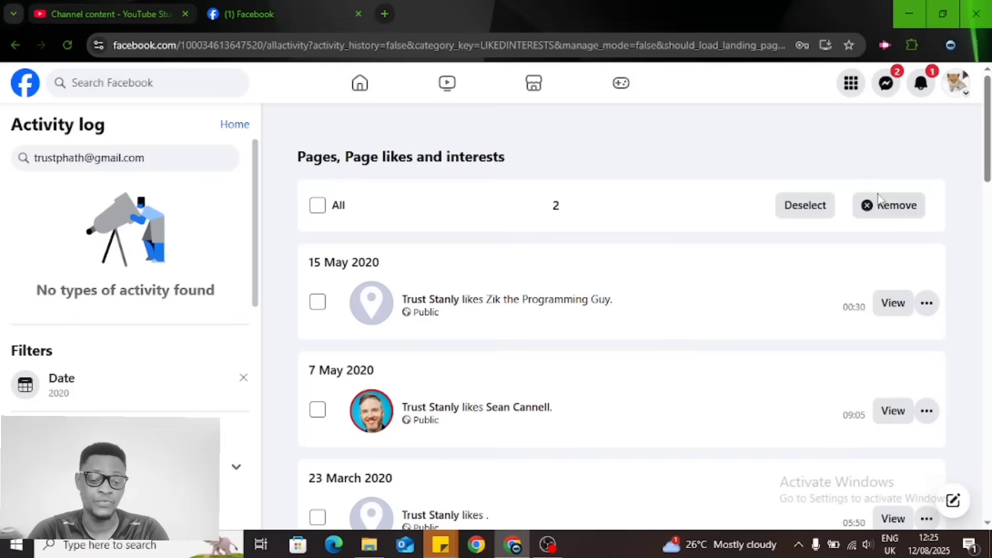
Remove the two marked 2020 page likes and confirm in the dialog.
click(888, 206)
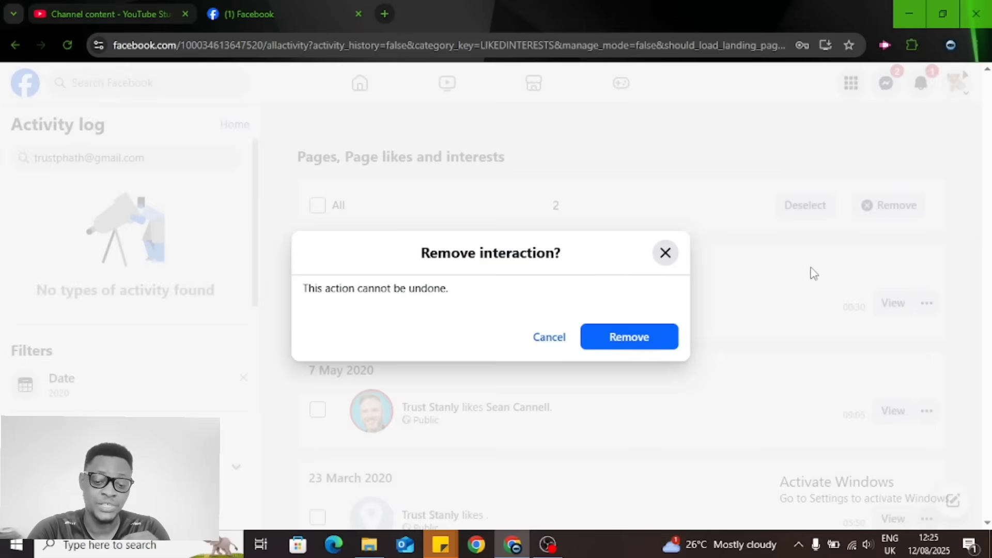
click(628, 336)
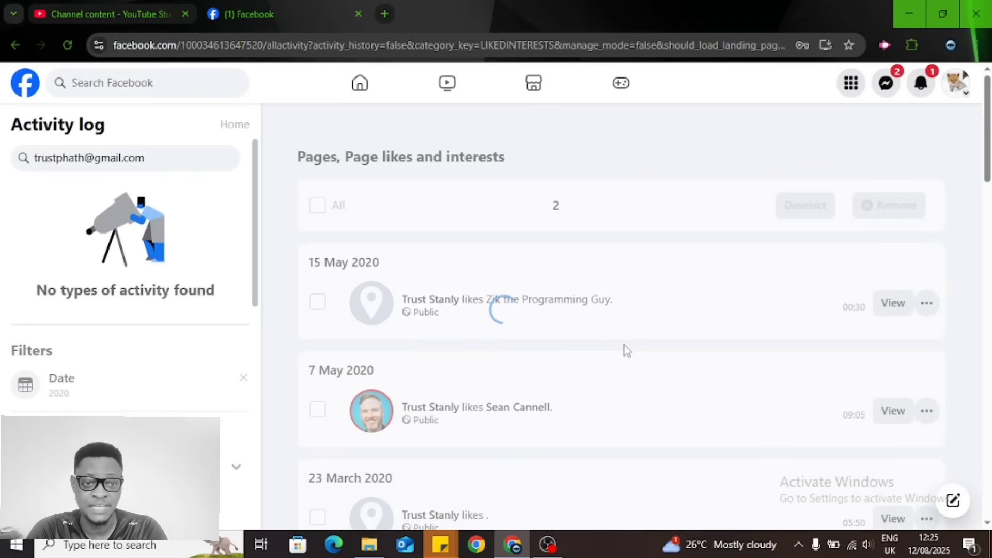